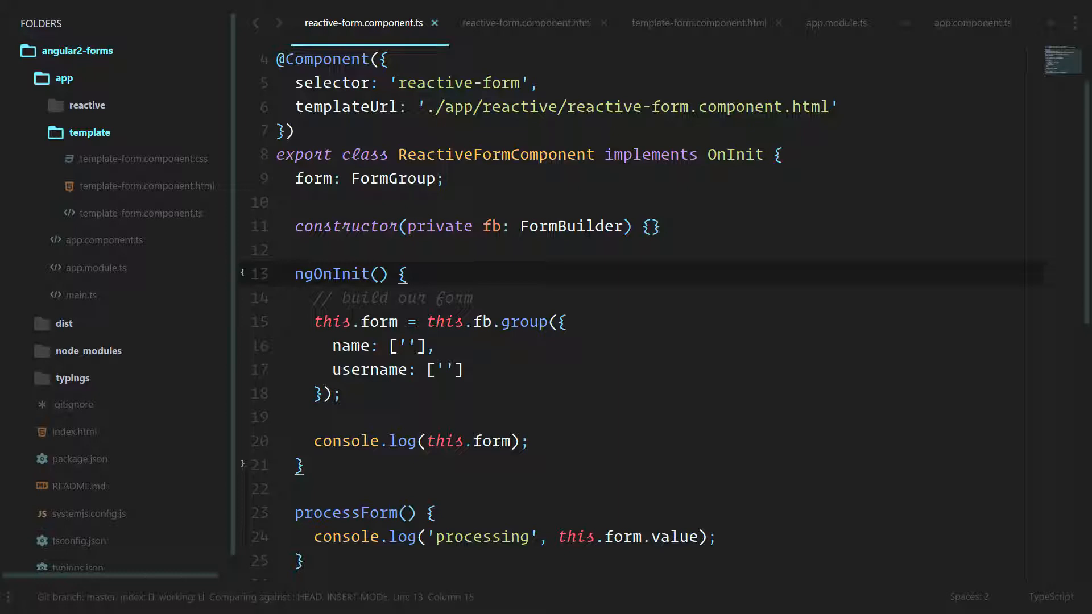
# - Adjust an ngModel binding in the reactive form's HTML template, then return to the component TypeScript file
pyautogui.click(528, 22)
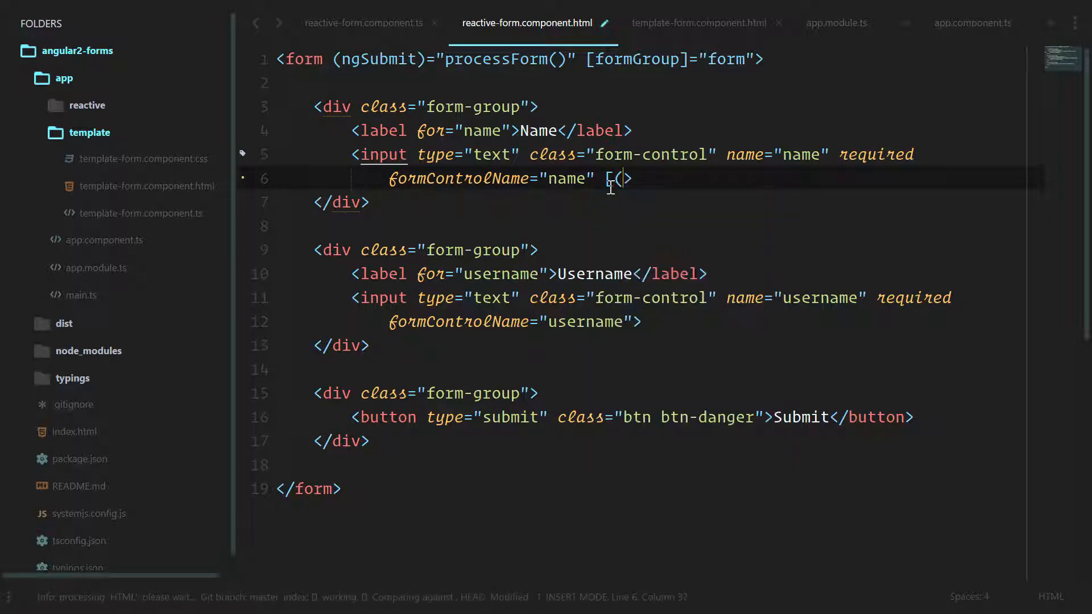
pyautogui.write('ngModle')
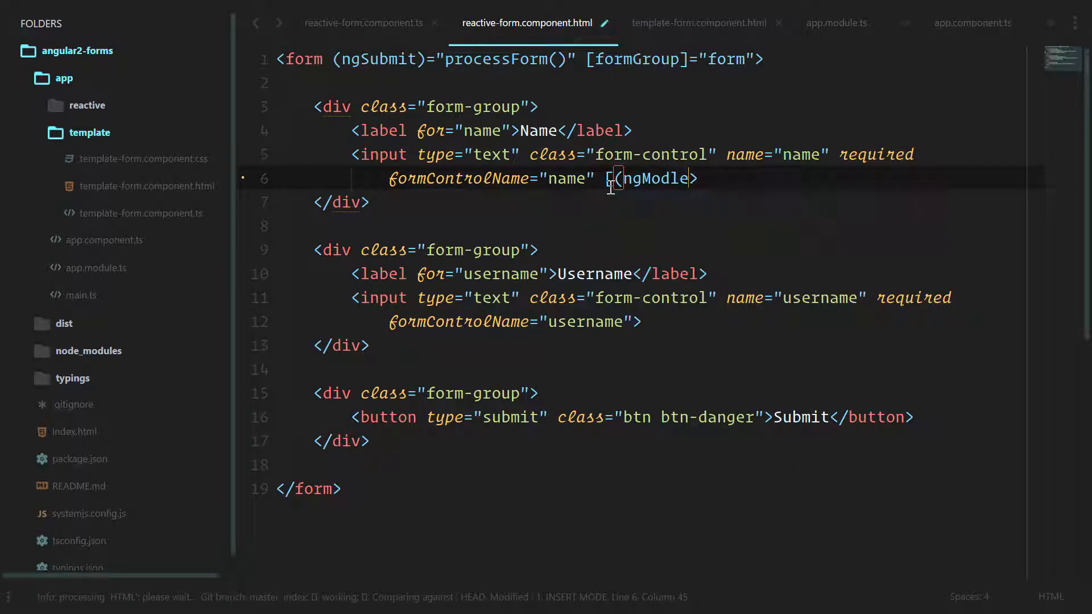
pyautogui.write(')]')
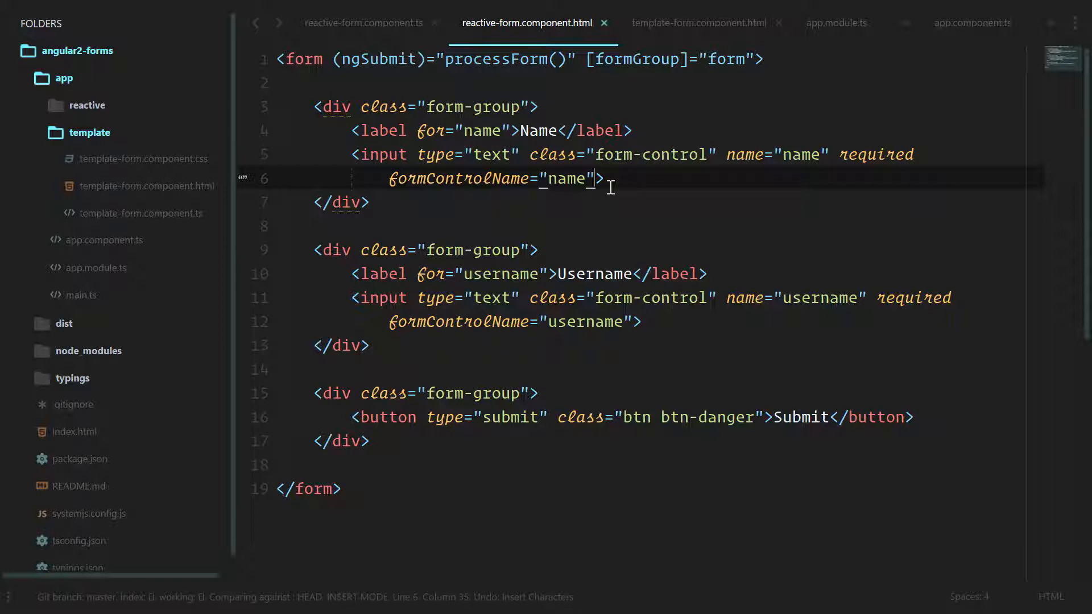
pyautogui.click(362, 23)
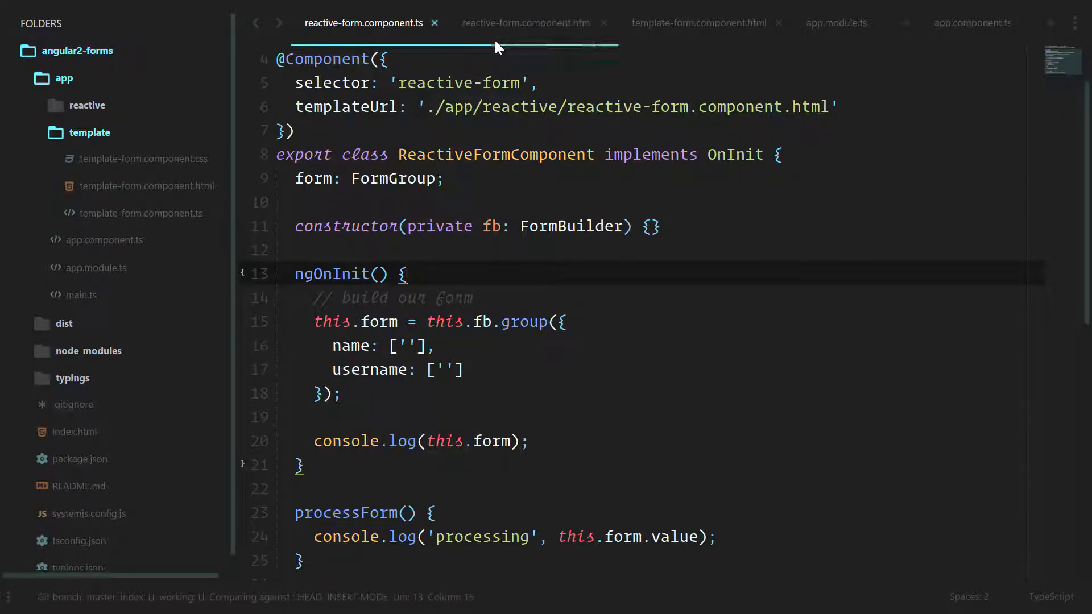
pyautogui.click(321, 394)
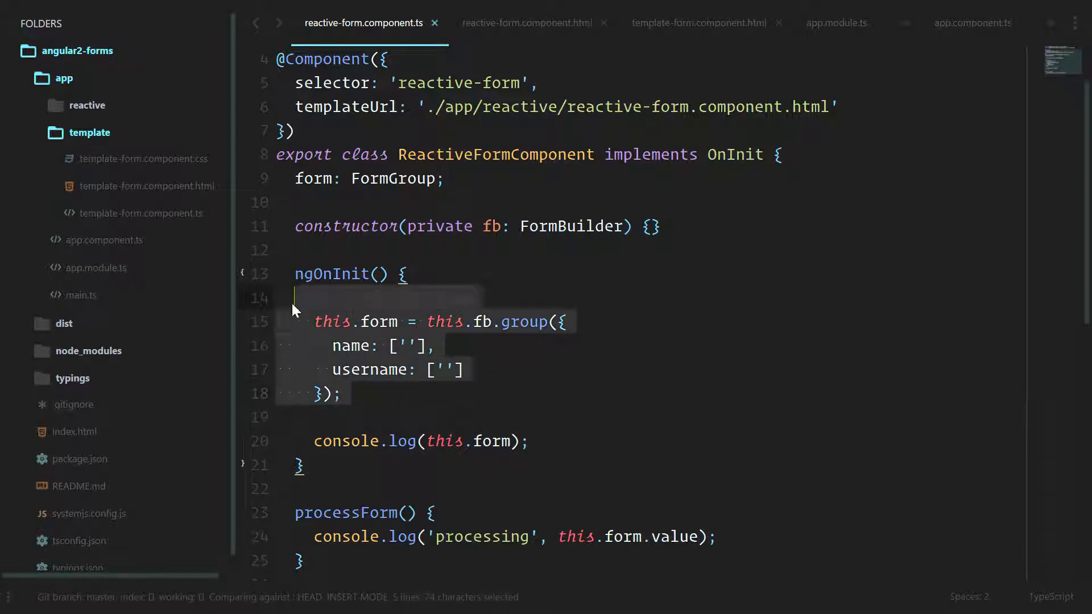
pyautogui.click(527, 22)
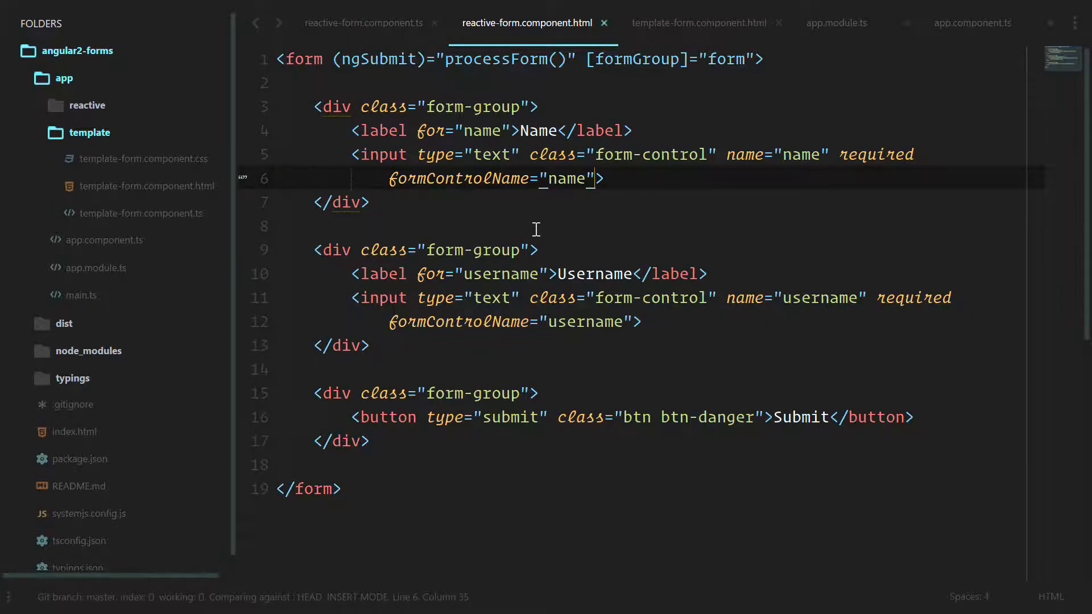
pyautogui.click(364, 23)
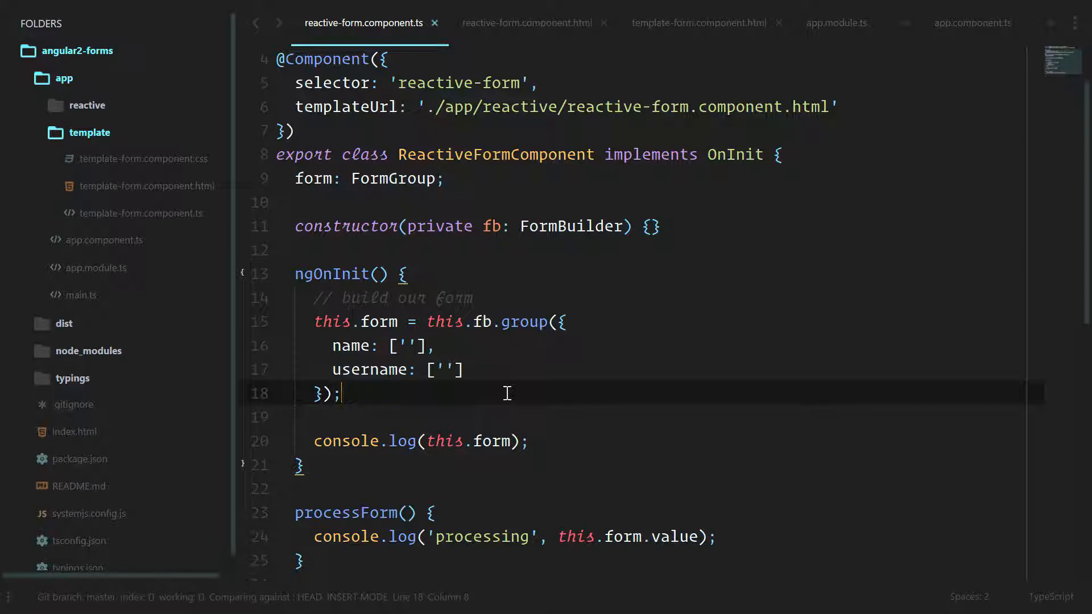
# - Add a '// watch for changes and validate' comment and this.form.valueChanges.subscribe(data => { console.log(data) }) in ngOnInit
pyautogui.write('//')
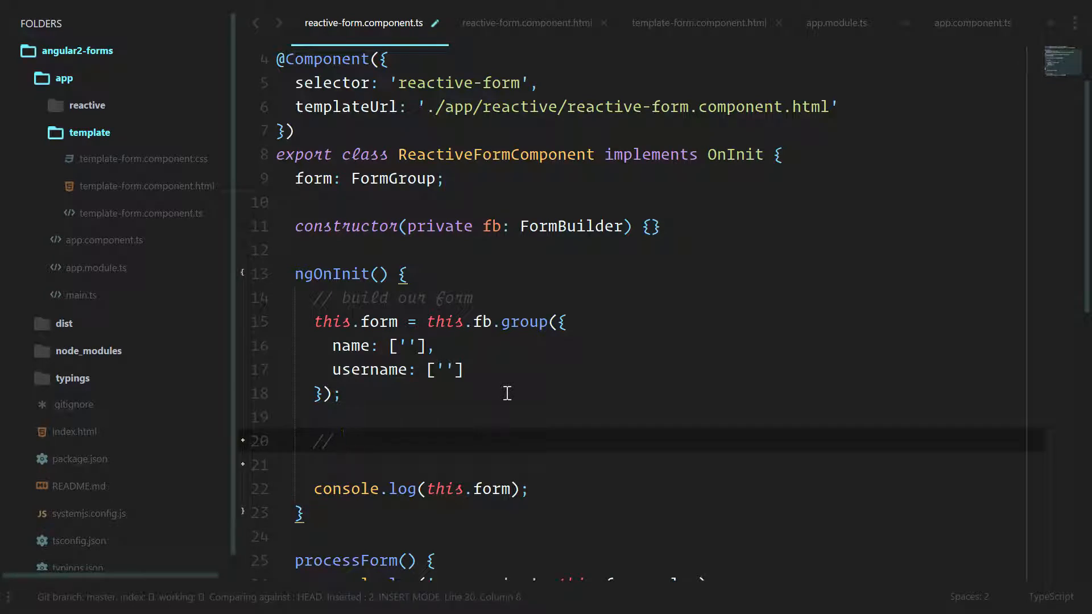
pyautogui.write('watch for')
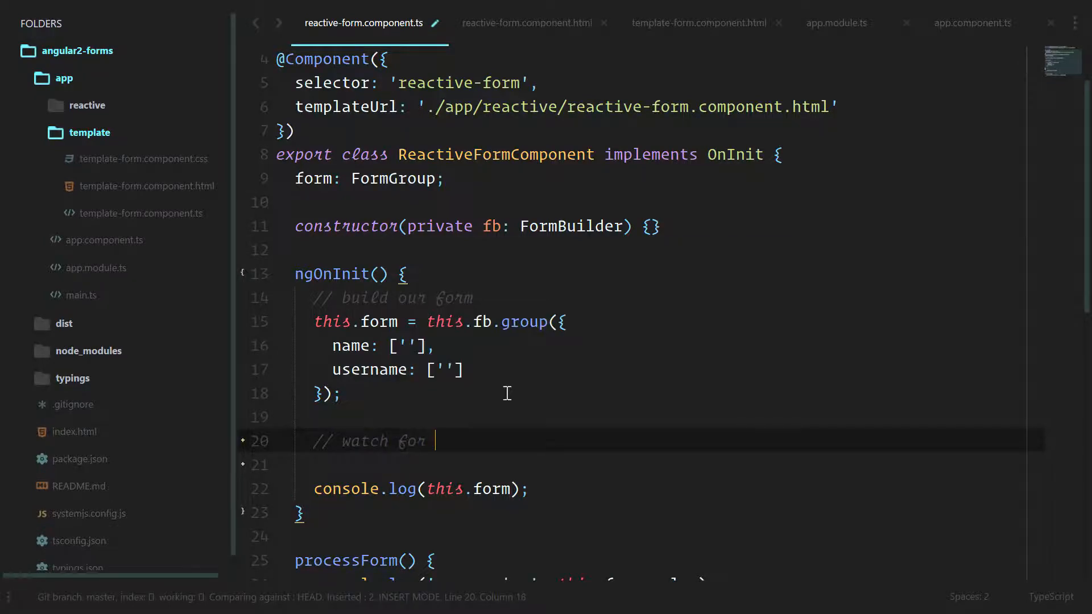
pyautogui.write('changes and validat')
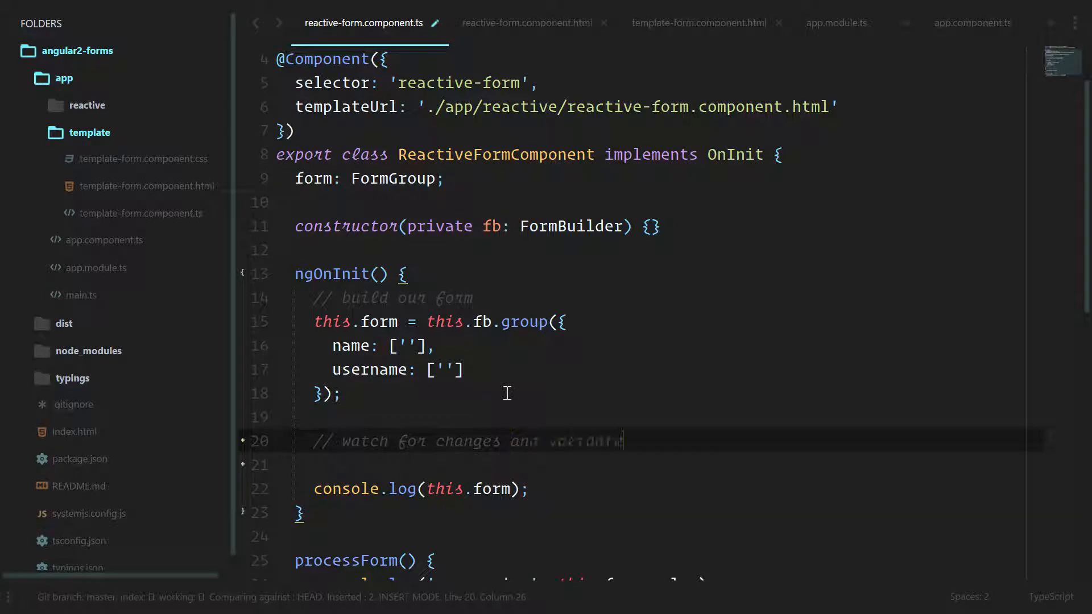
pyautogui.press('enter')
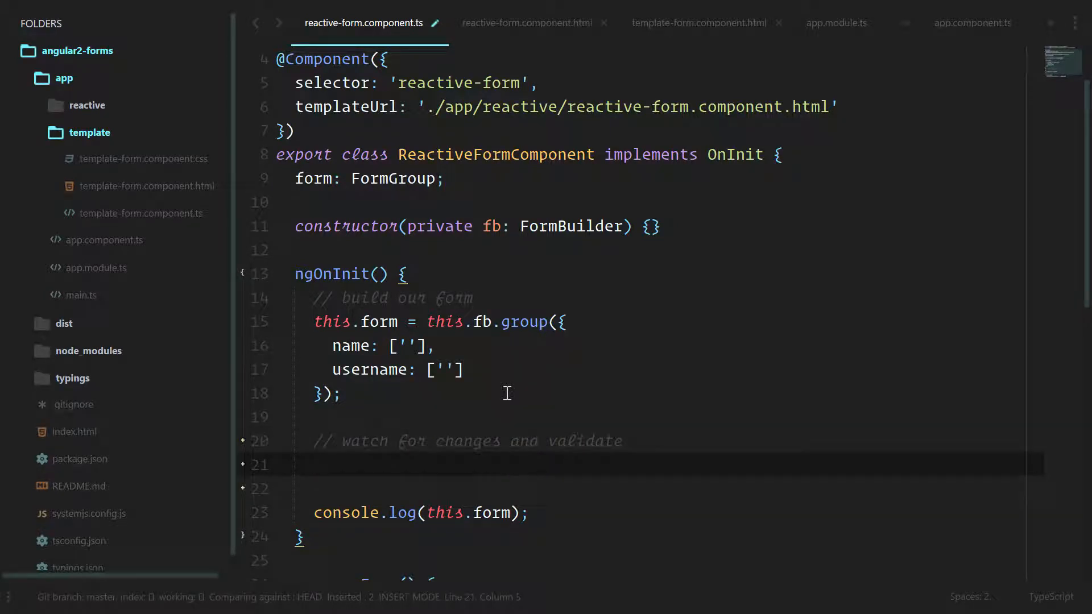
pyautogui.write('this.form.valueChanges')
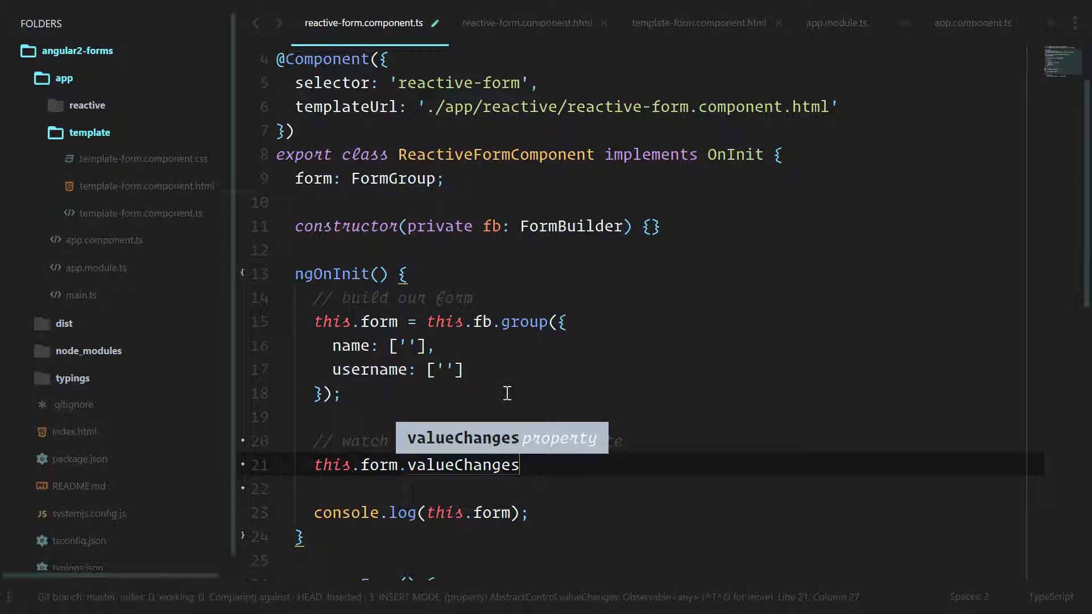
pyautogui.write('.subscribe(data => {')
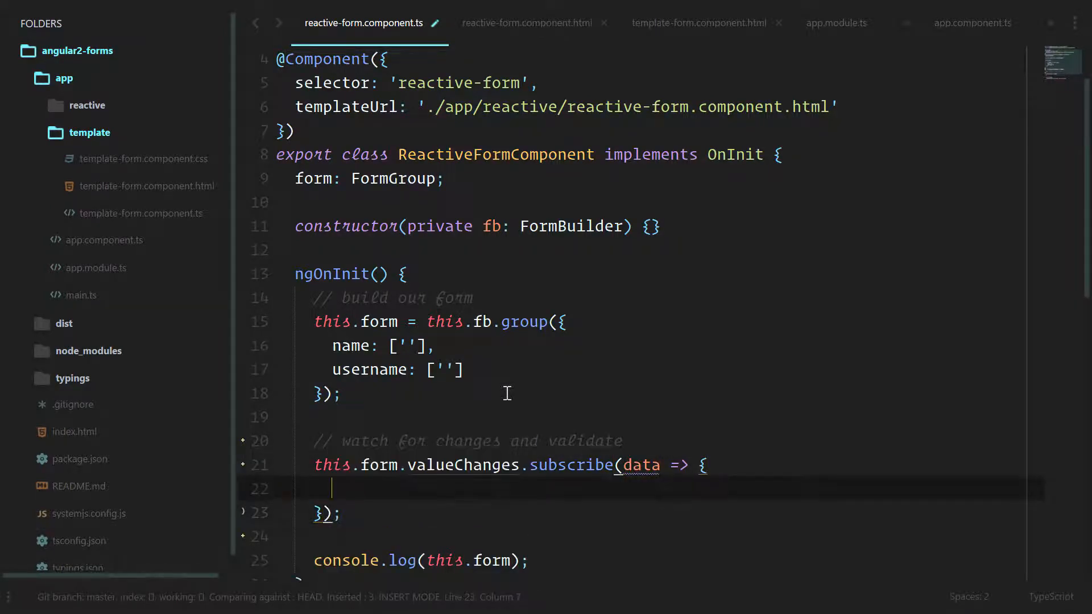
pyautogui.write('console.log(data)')
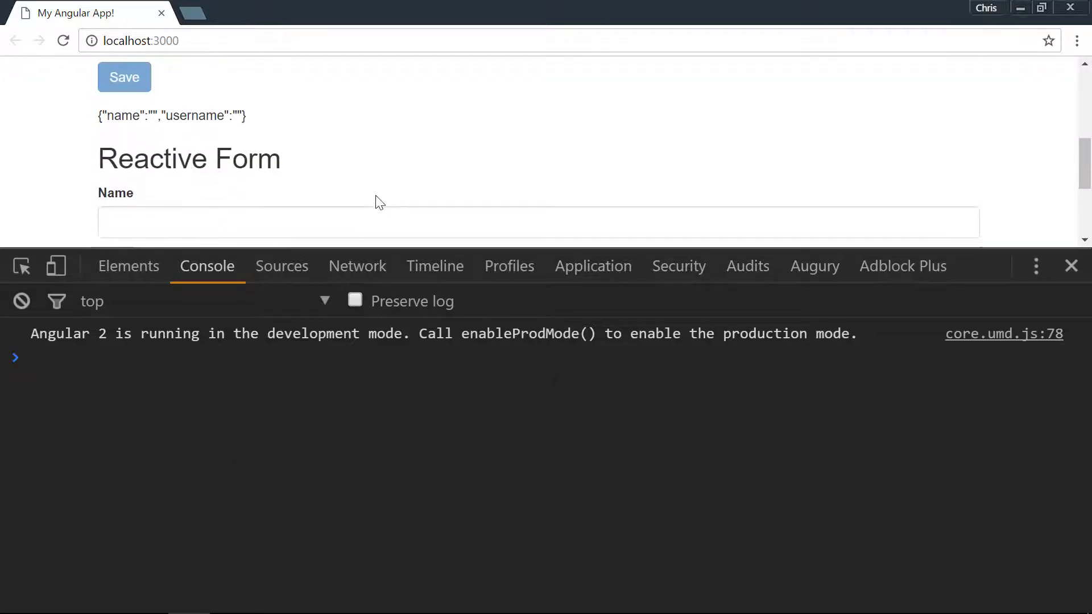
# - Type 'ddddd' into the Reactive Form's Name field and watch each form value object log in the console
pyautogui.scroll(-3)
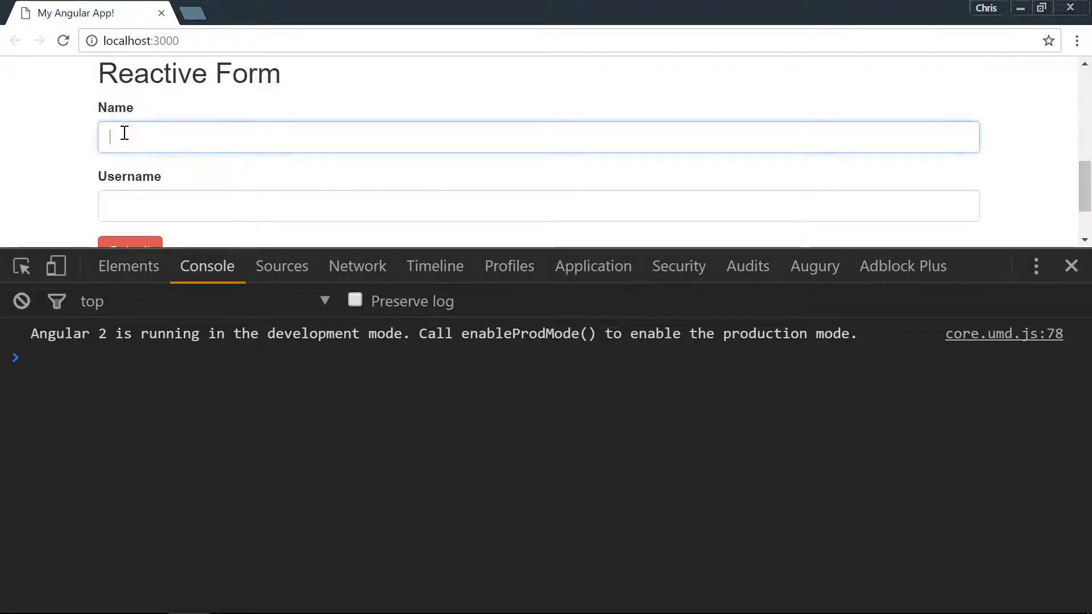
pyautogui.write('dddd')
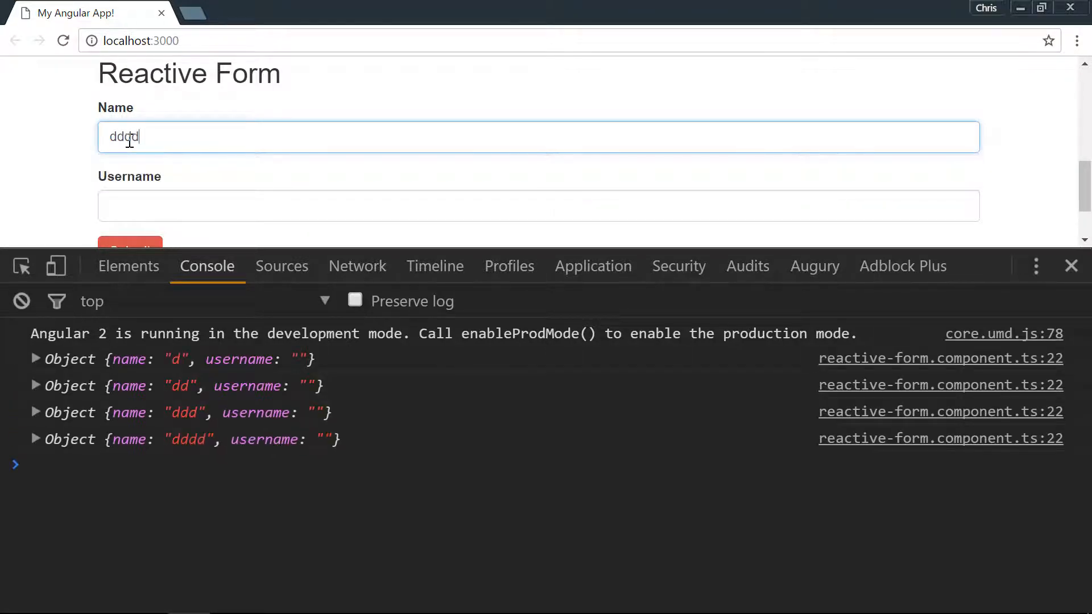
pyautogui.write('d')
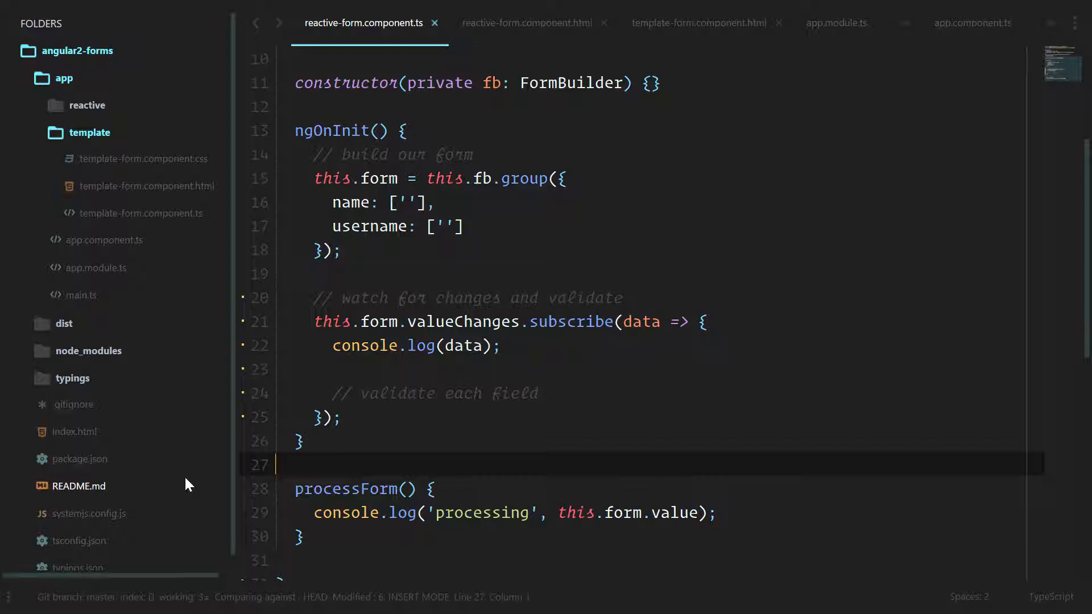
# - Add let name = this.form.get('name'); and let username = this.form.get('username'); inside the subscription
pyautogui.click(539, 392)
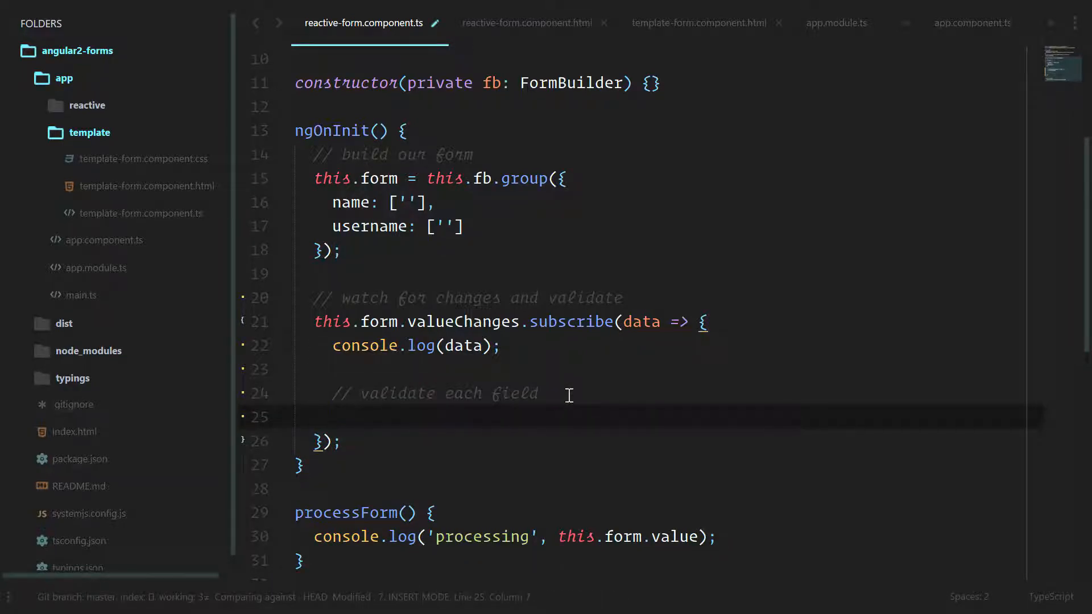
pyautogui.write('let name =')
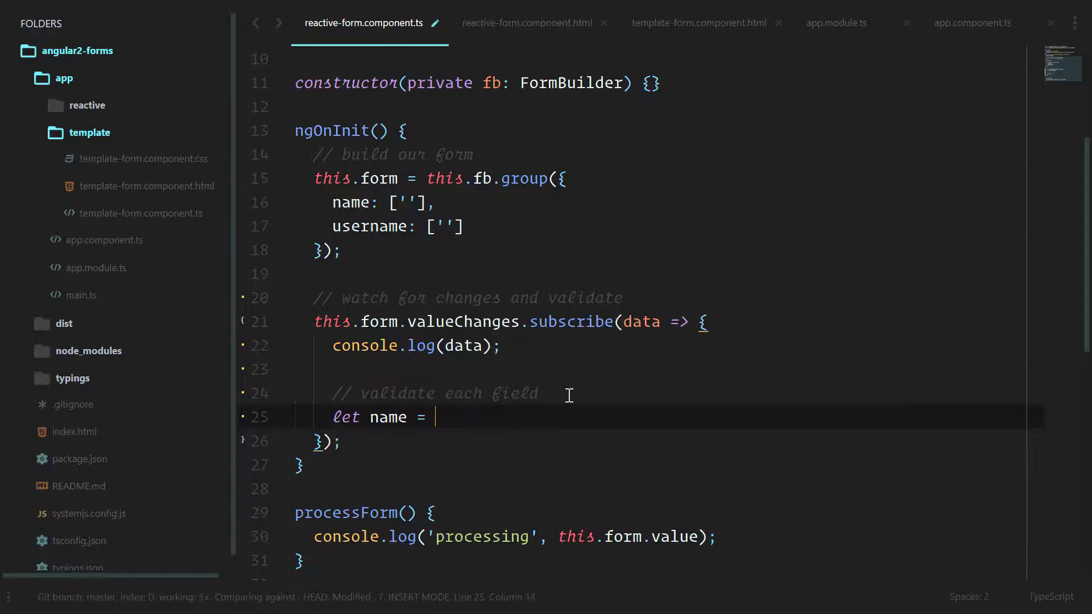
pyautogui.write("this.form.get('name');")
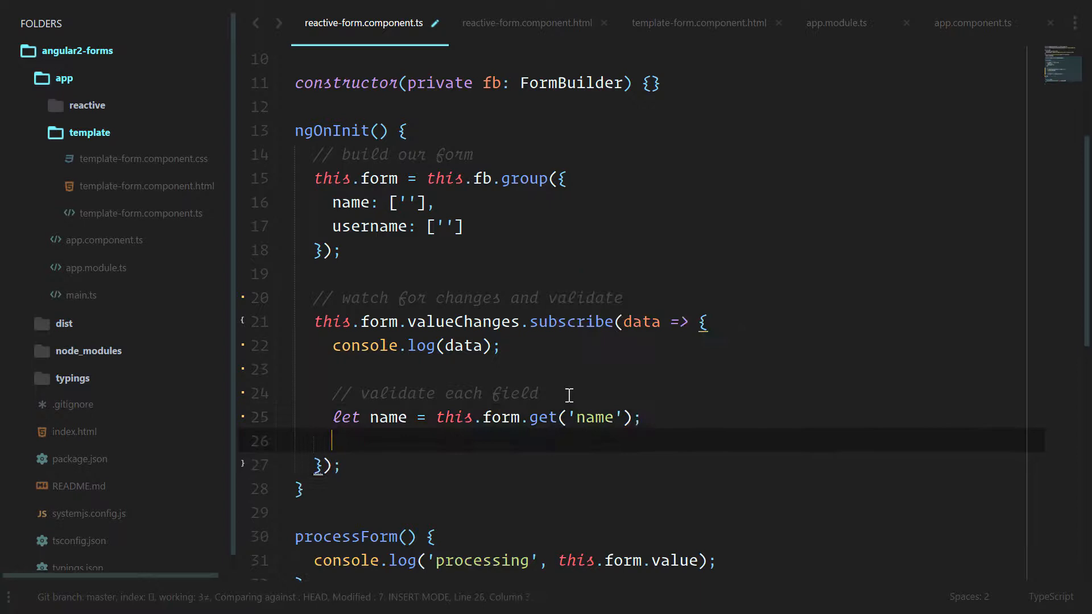
pyautogui.write('let username = this.')
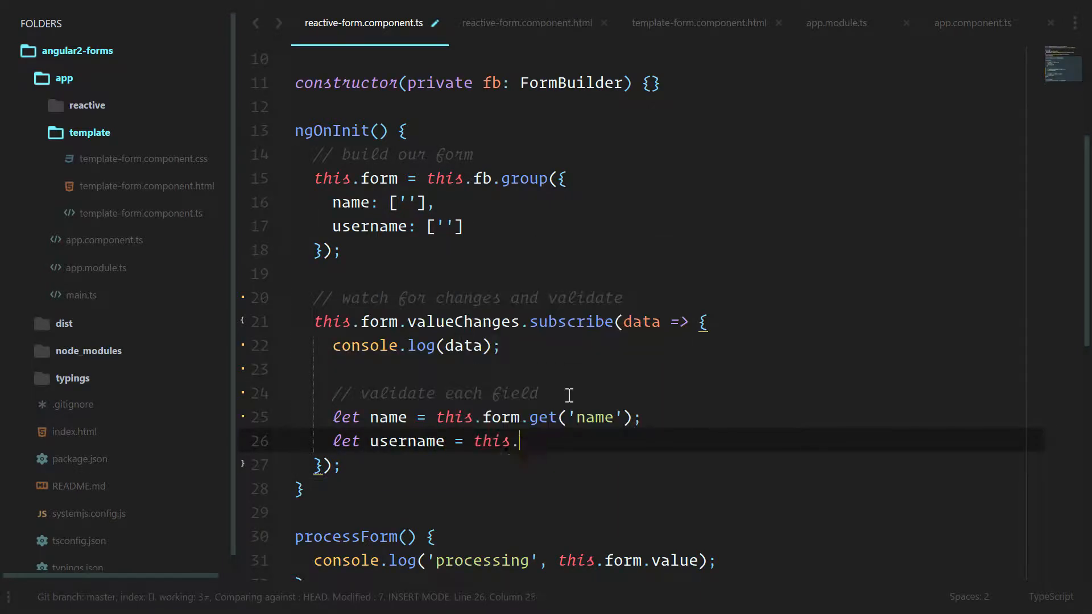
pyautogui.write("form.get('username');")
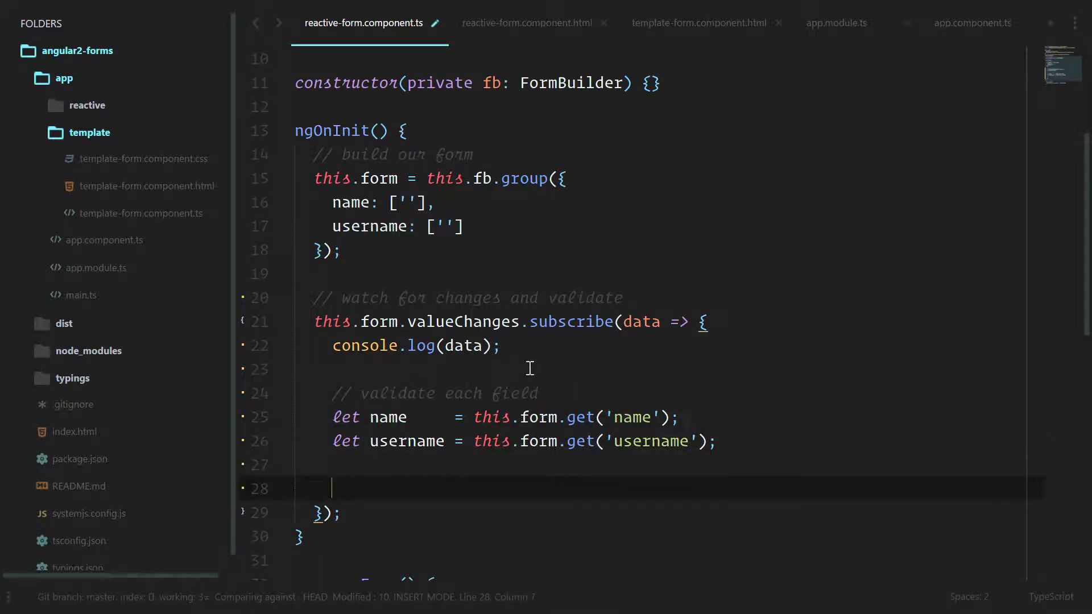
pyautogui.scroll(3)
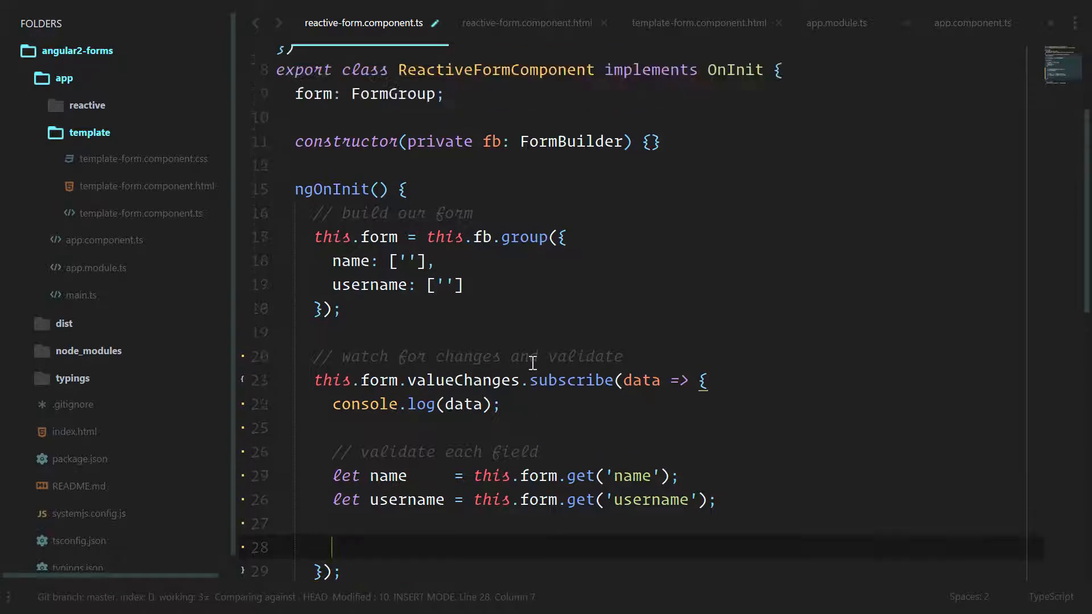
# - Declare nameError: string; and usernameError: string; properties below the form property in the component class
pyautogui.scroll(3)
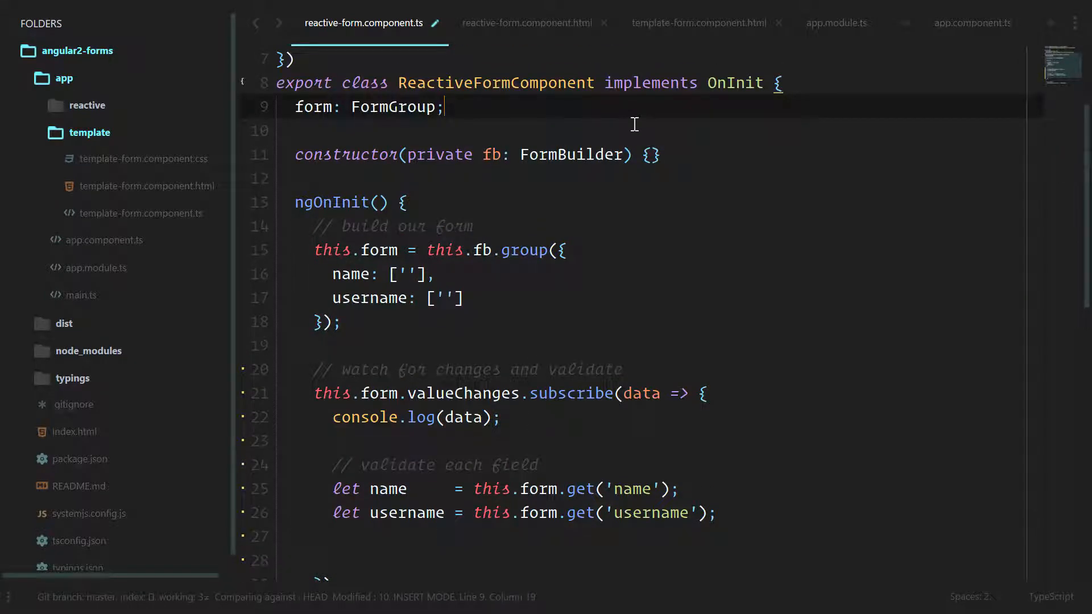
pyautogui.press('enter')
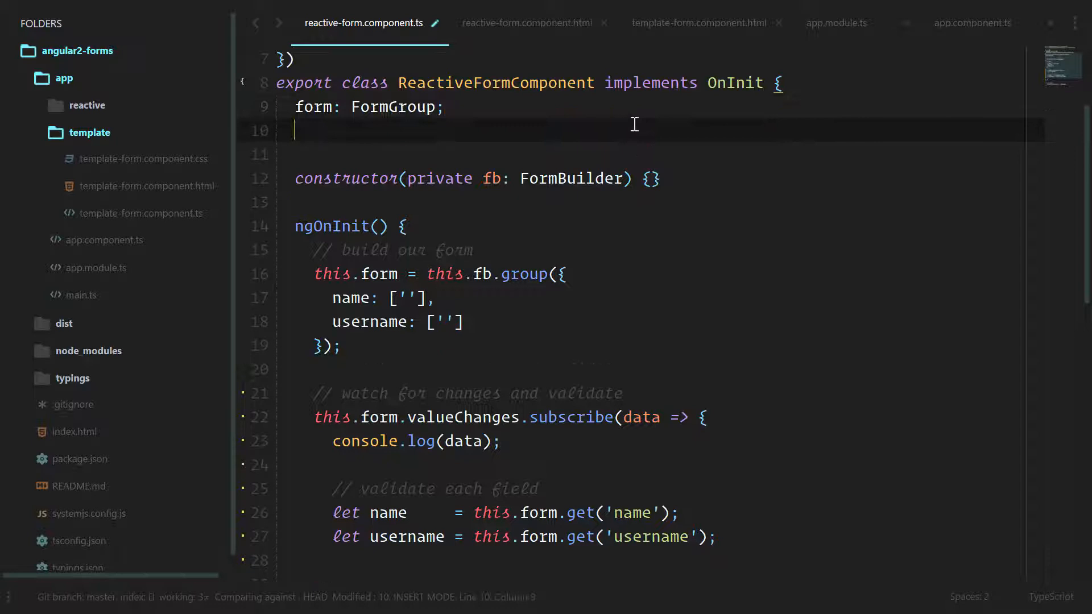
pyautogui.write('nameError: s')
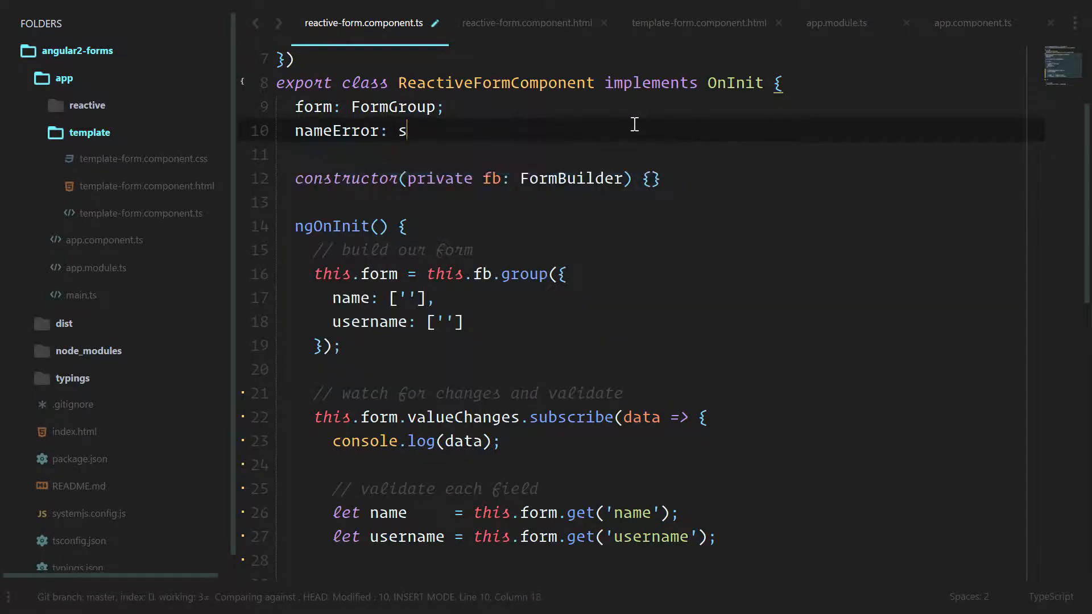
pyautogui.write('tring;')
pyautogui.write('usernameError')
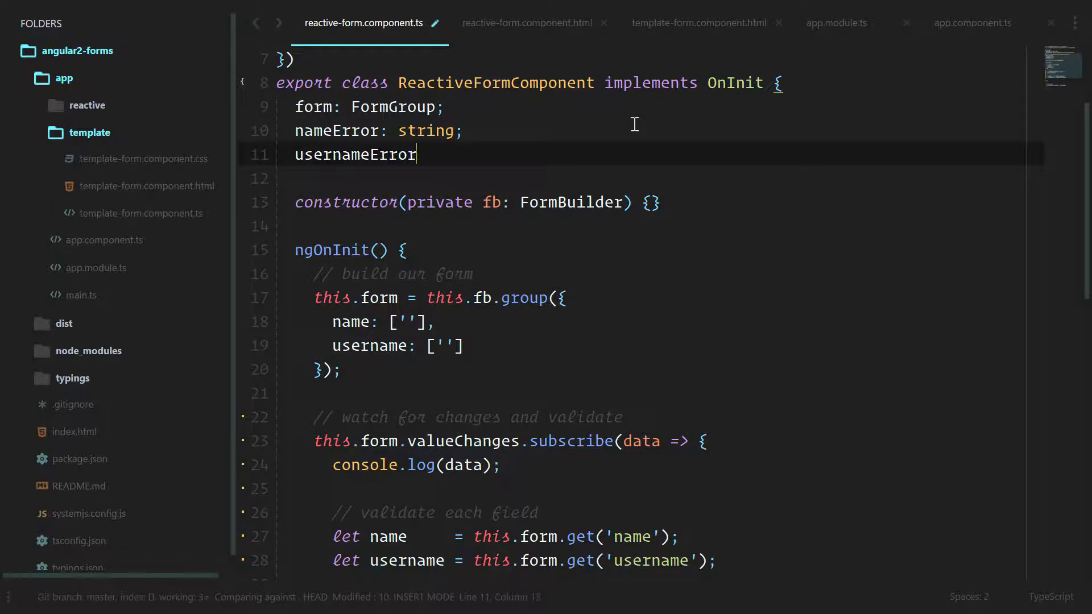
pyautogui.write(': string;')
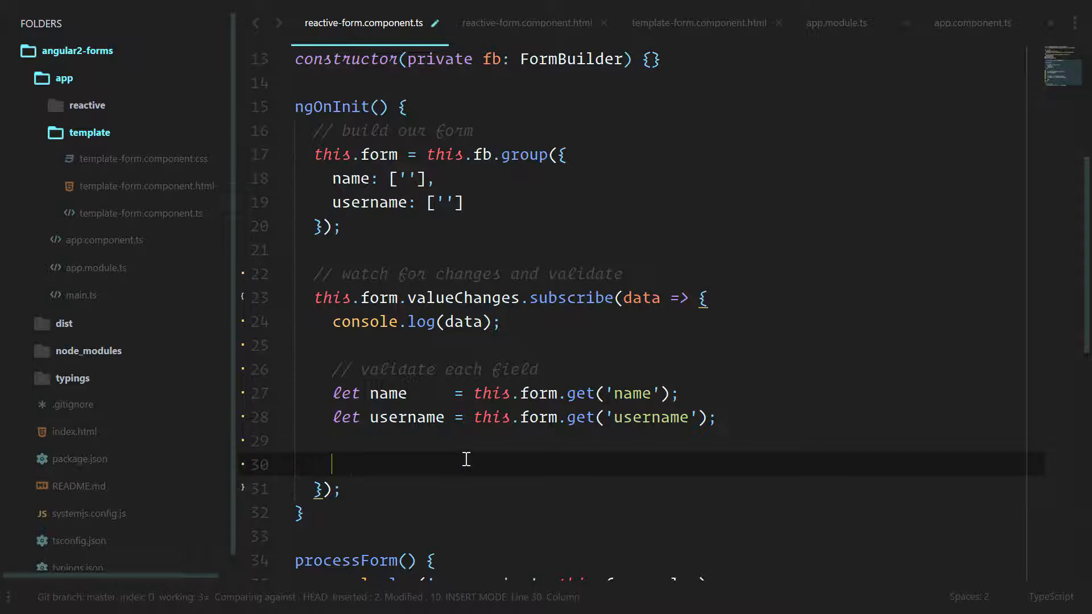
# - Add if (name.invalid && name.dirty) { this.nameError = 'Name is required'; } in the subscription
pyautogui.write('if (name.')
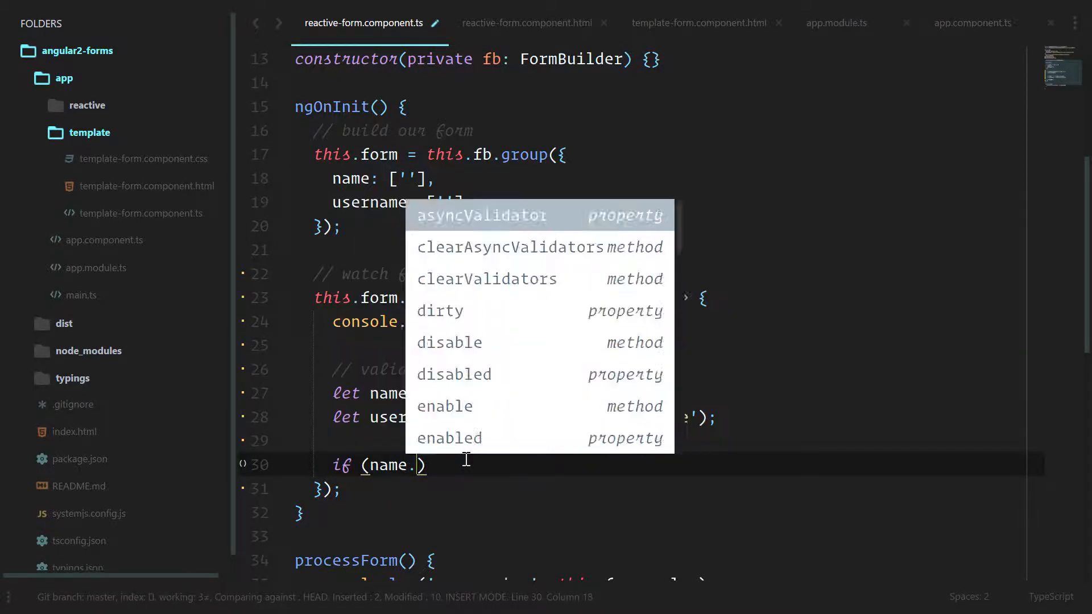
pyautogui.write('invalid &&')
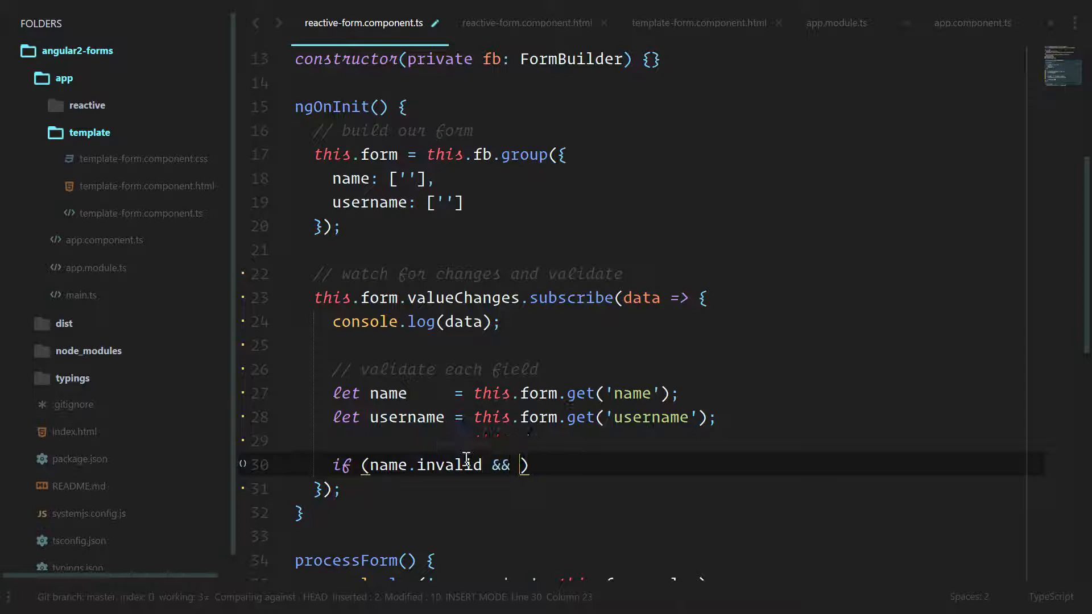
pyautogui.write('name.dirty')
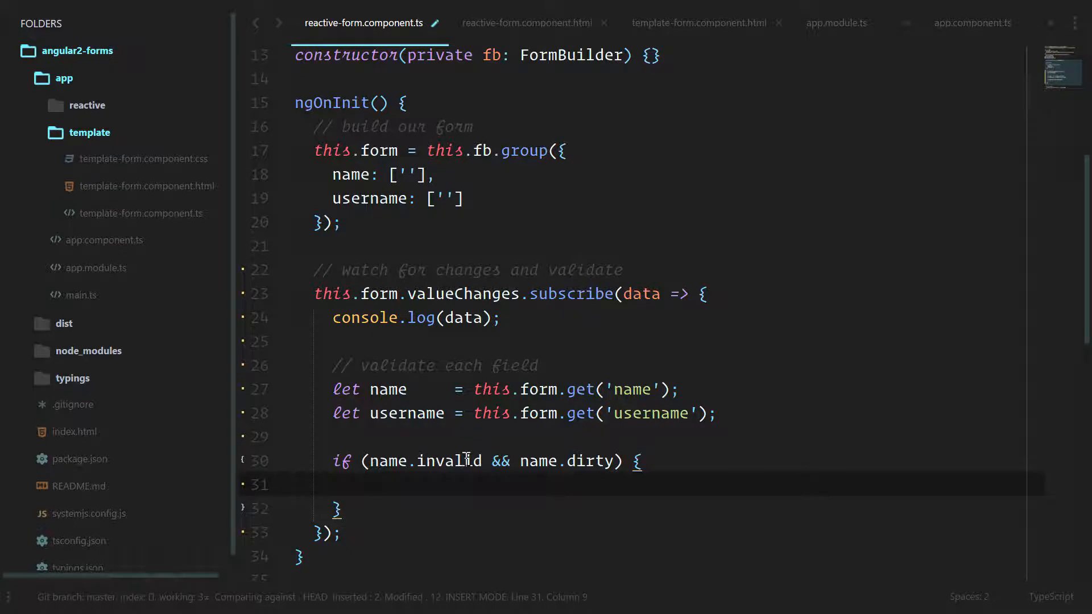
pyautogui.write("this.nameError = 'Name is required';")
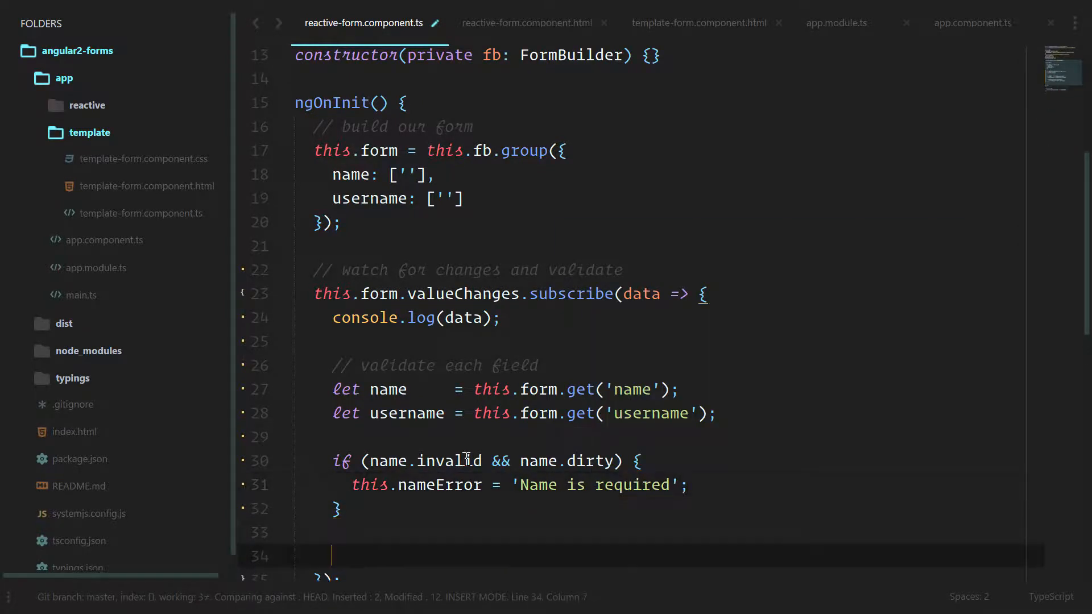
# - Add if (username.invalid && username.dirty) { this.usernameError = 'Username is required.'; } and end the name message with a period
pyautogui.write('if (username.invalid && username.dirty) {')
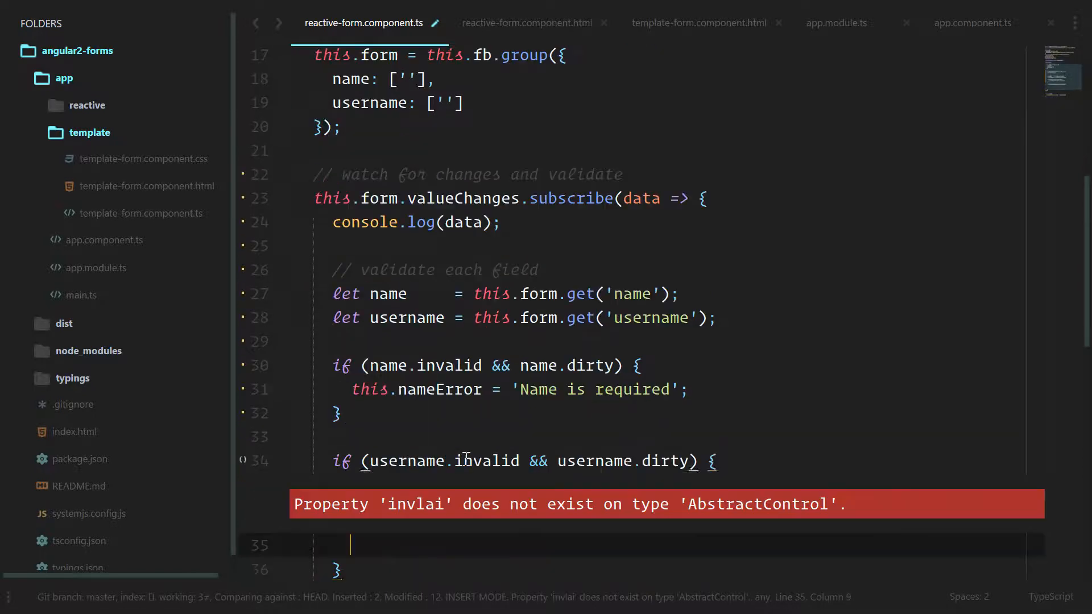
pyautogui.write("this.usernameError = 'Usern")
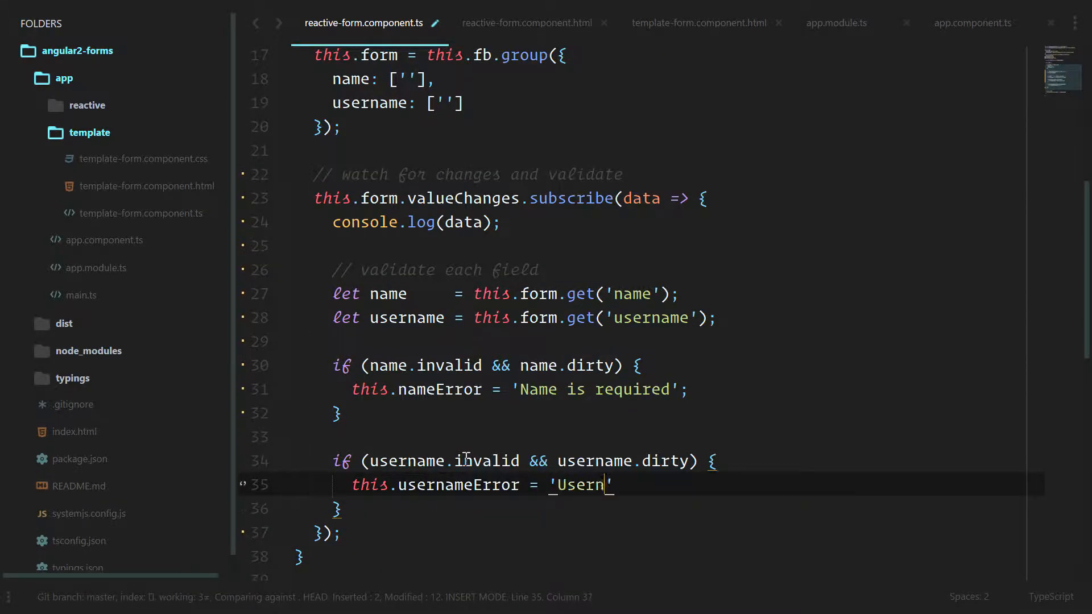
pyautogui.write('ame is required.')
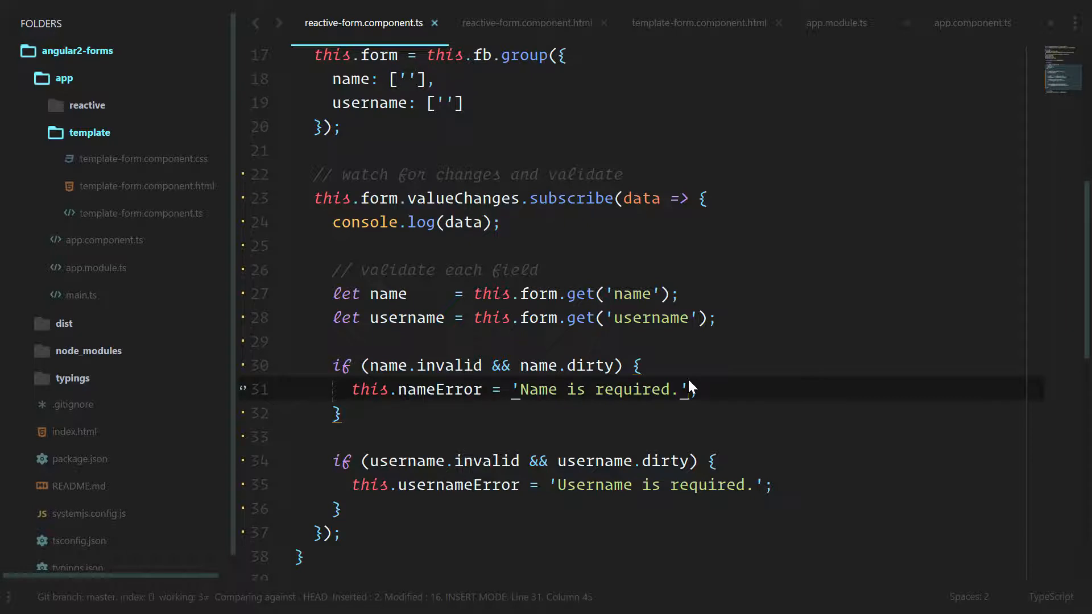
pyautogui.moveTo(689, 390)
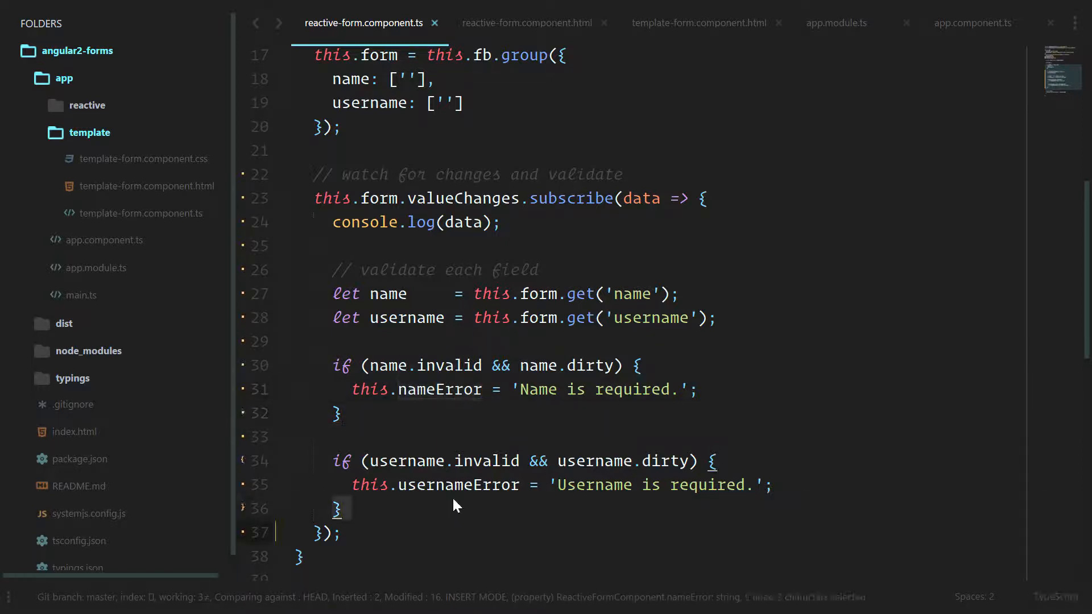
# - Add <span class="help-block" *ngIf="nameError">{{ nameError }}</span> under the Name input, with a copy under Username
pyautogui.click(527, 22)
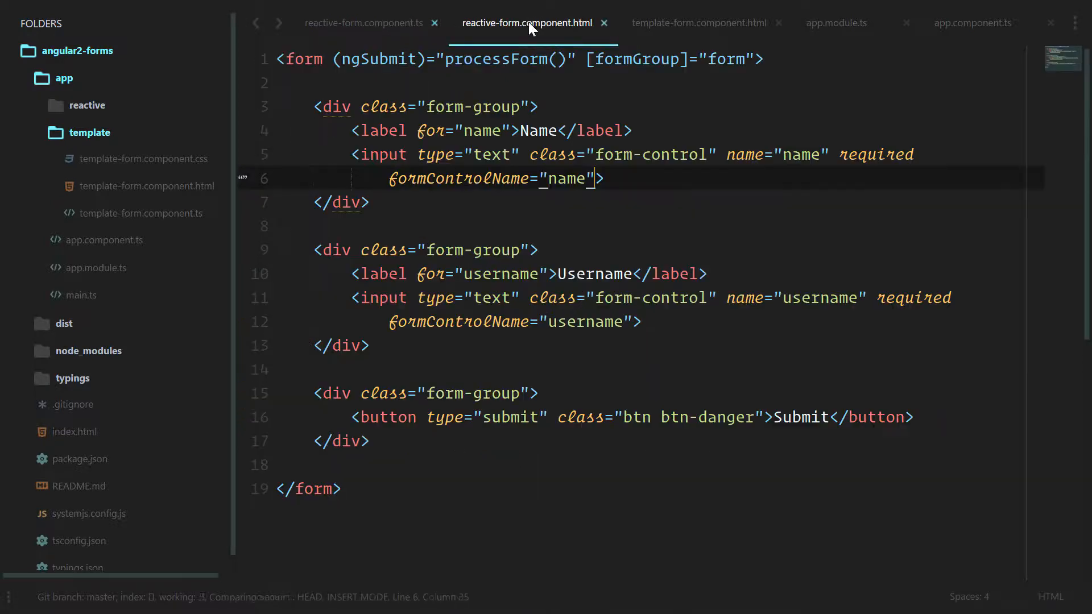
pyautogui.press('Enter')
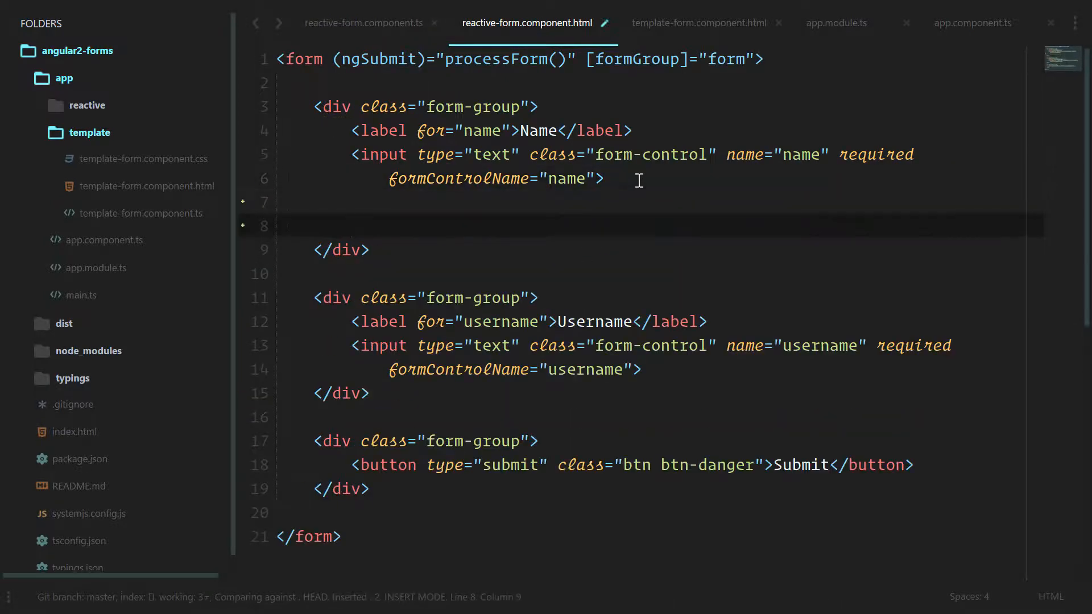
pyautogui.write('<spann c')
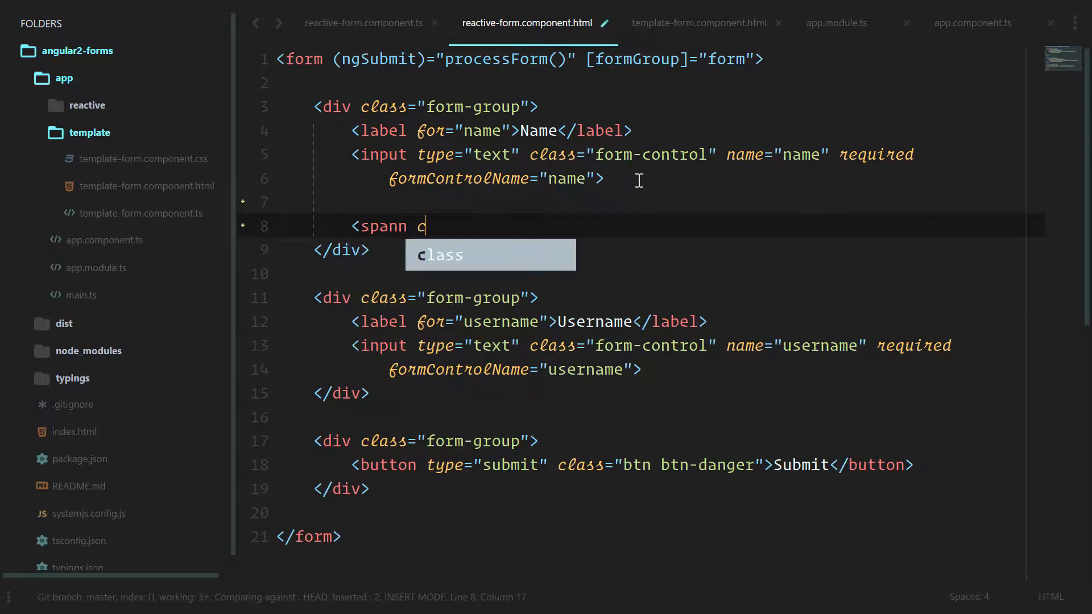
pyautogui.write('lass="help"')
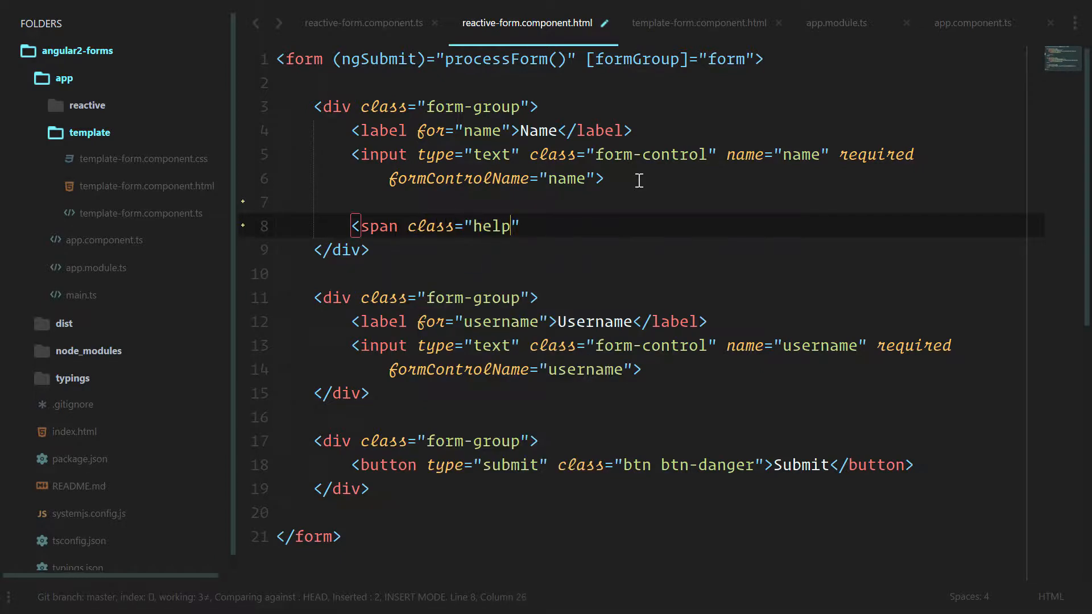
pyautogui.write('-block')
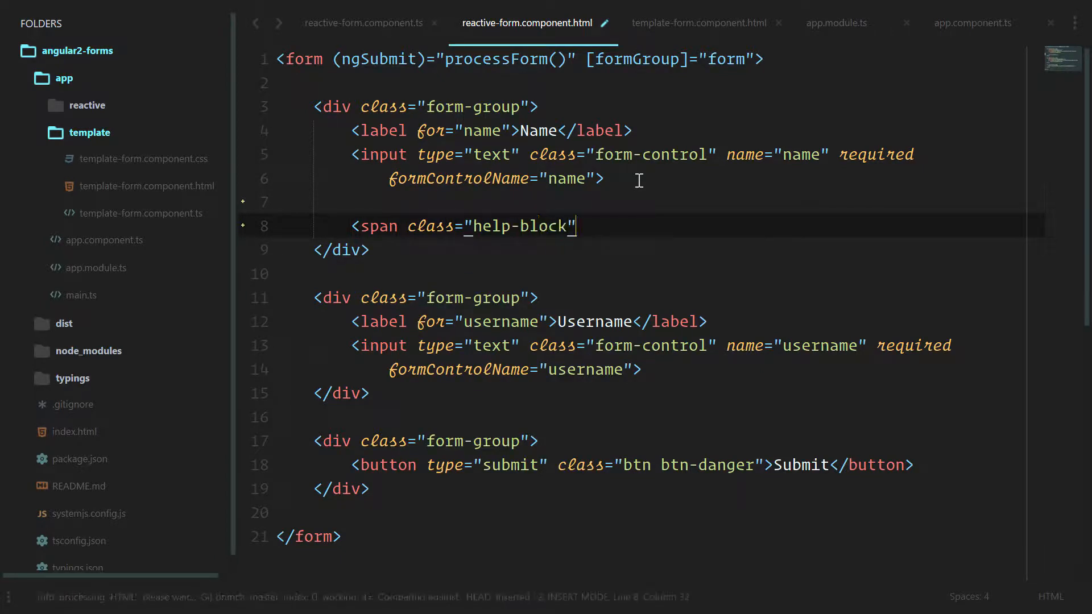
pyautogui.write('*ngIf=')
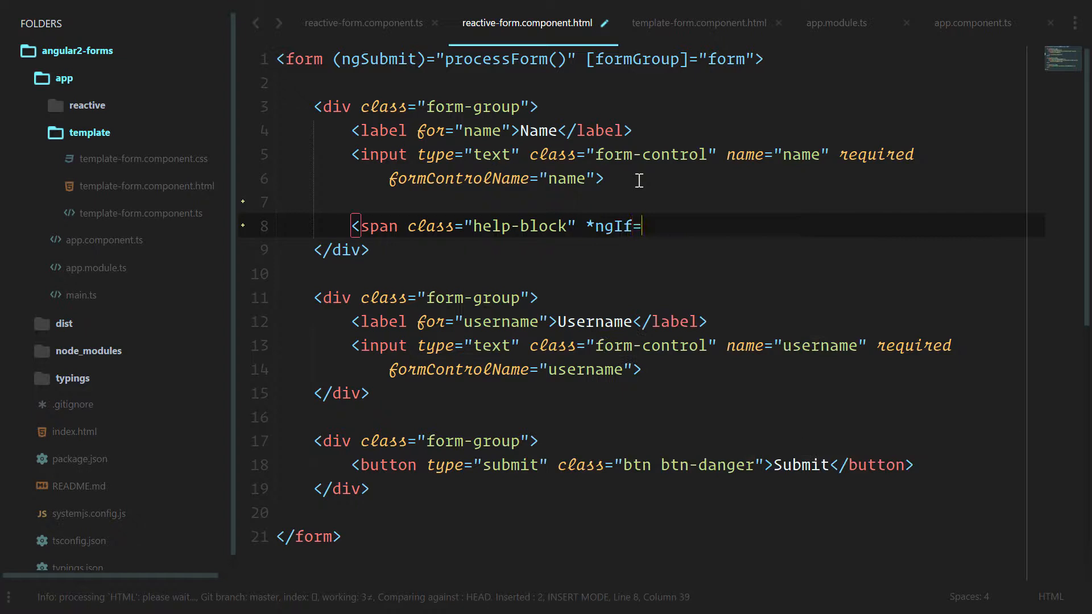
pyautogui.write('"nameErro"')
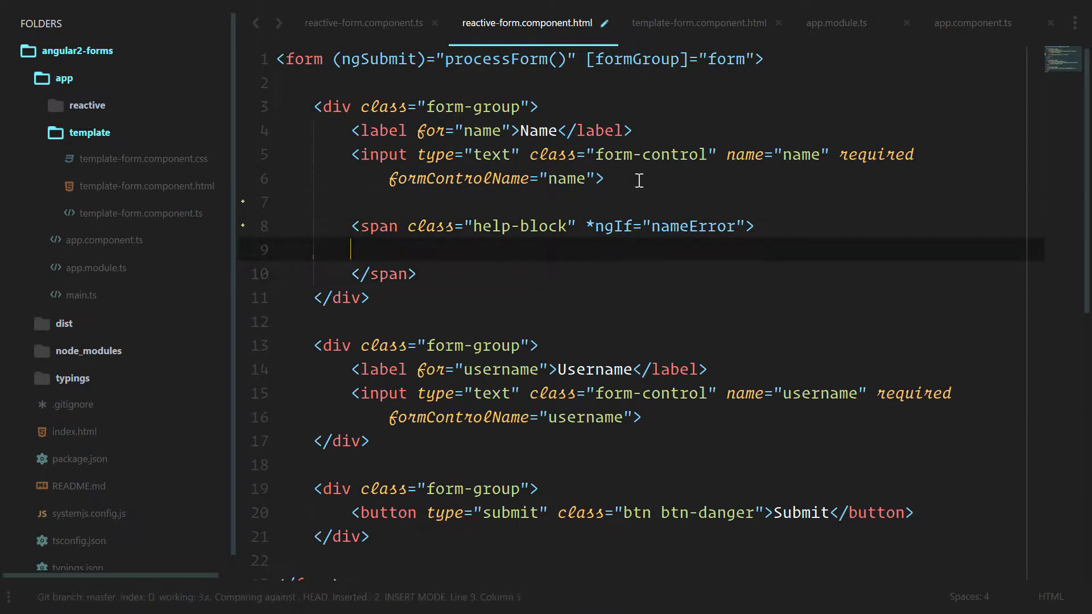
pyautogui.write('{{ nameError }}')
pyautogui.write('j')
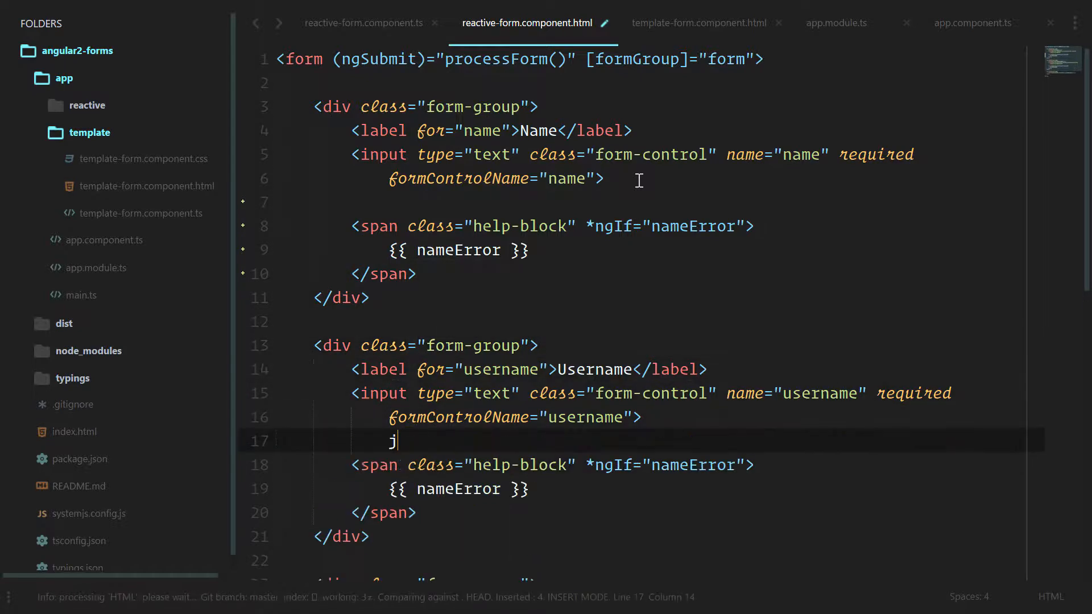
# - Change the second span to use usernameError via multiple cursors and save the template with Ctrl+S
pyautogui.press('Escape')
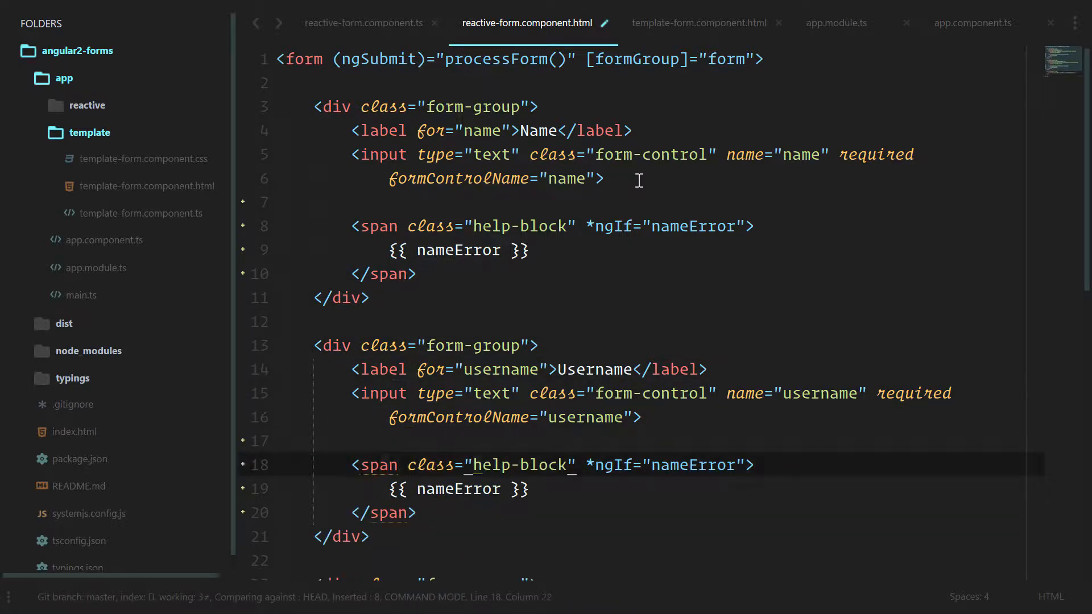
pyautogui.write('u')
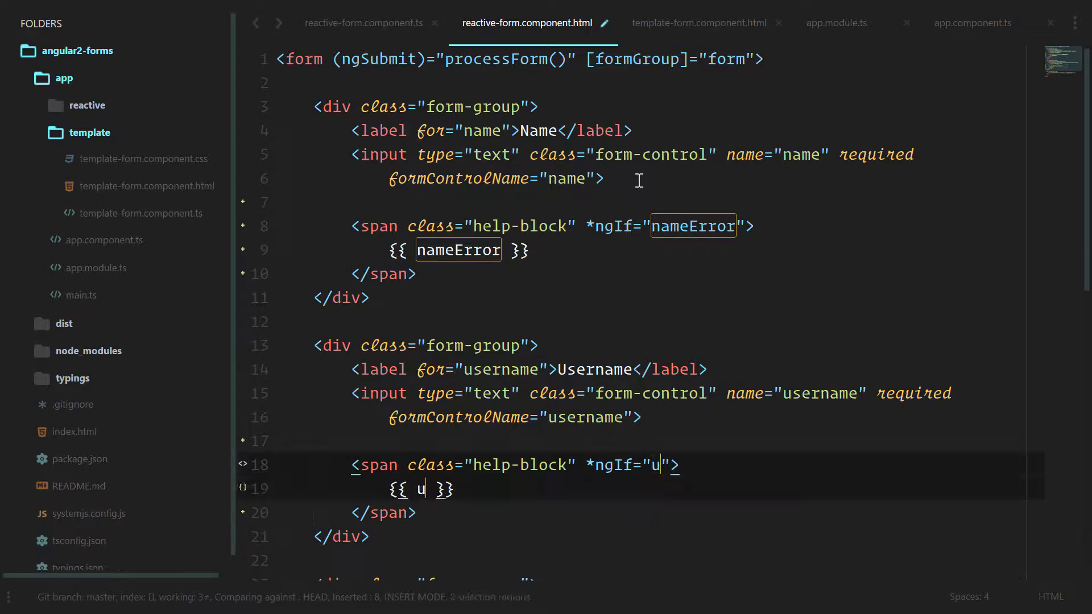
pyautogui.write('sernameError')
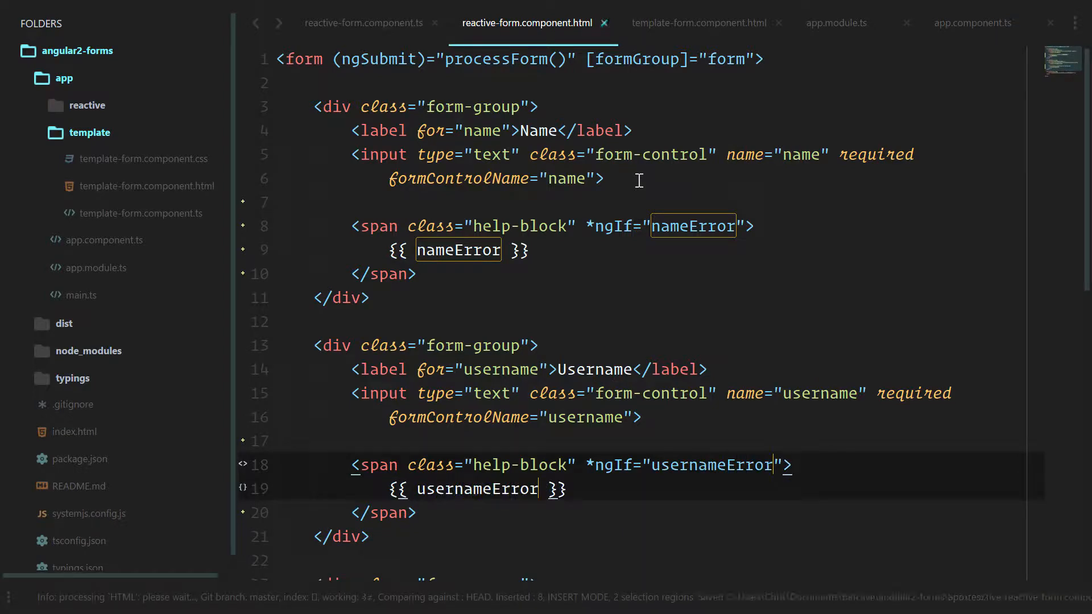
pyautogui.press('ctrl+s')
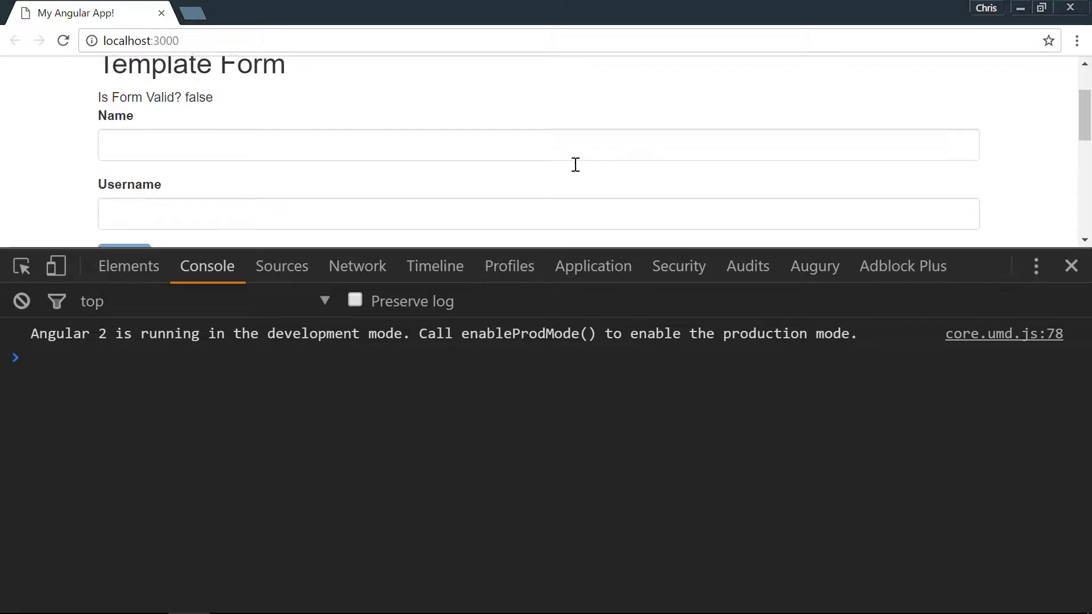
# - Type 'sdfa' then clear the Name and Username inputs to see 'Name is required.' and 'Username is required.' appear
pyautogui.write('sdfa')
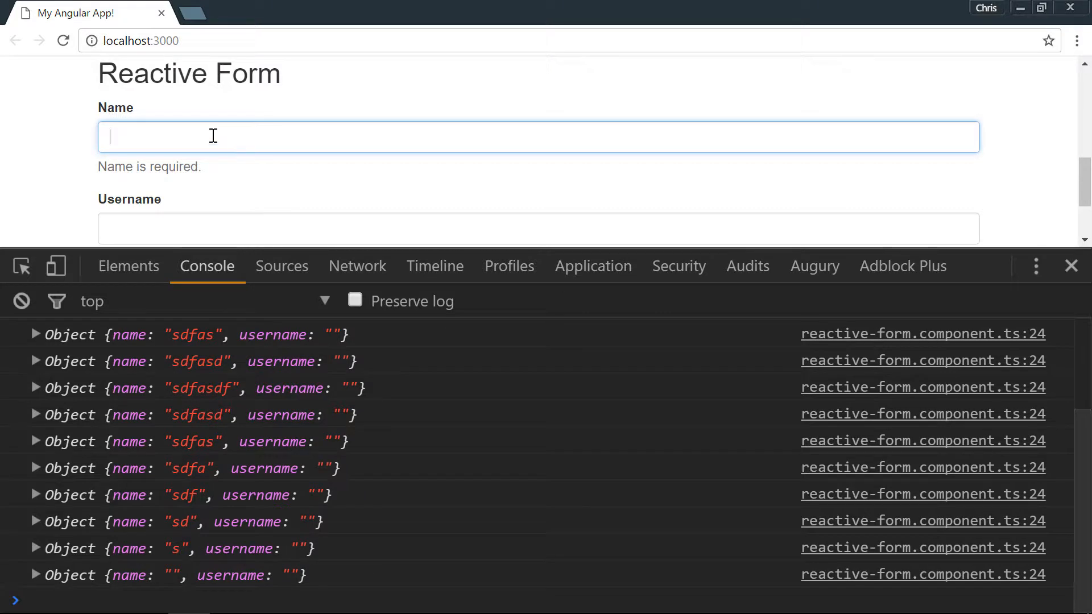
pyautogui.click(216, 184)
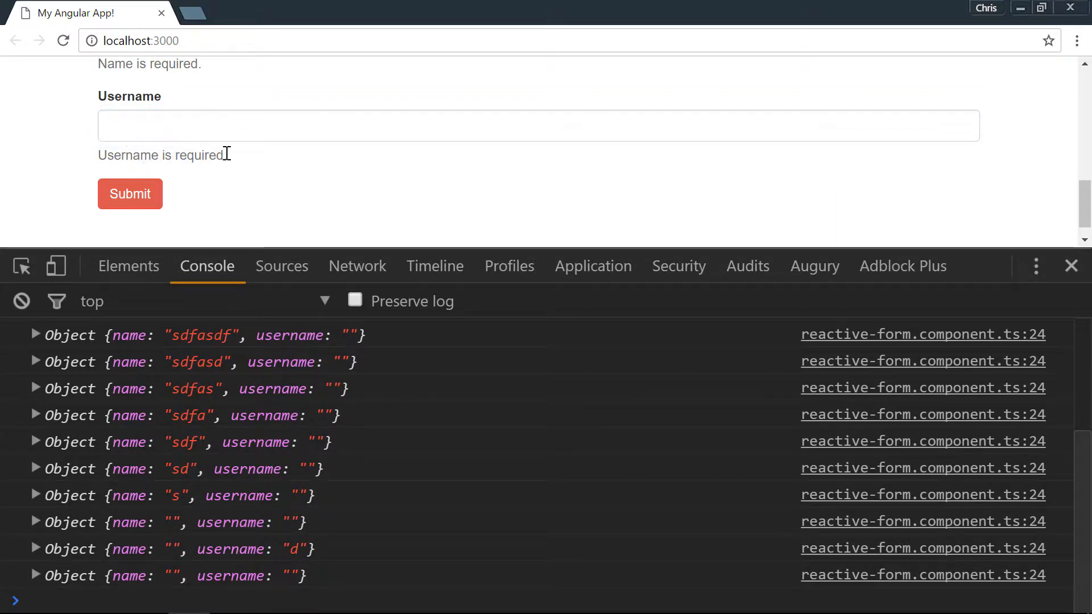
pyautogui.scroll(3)
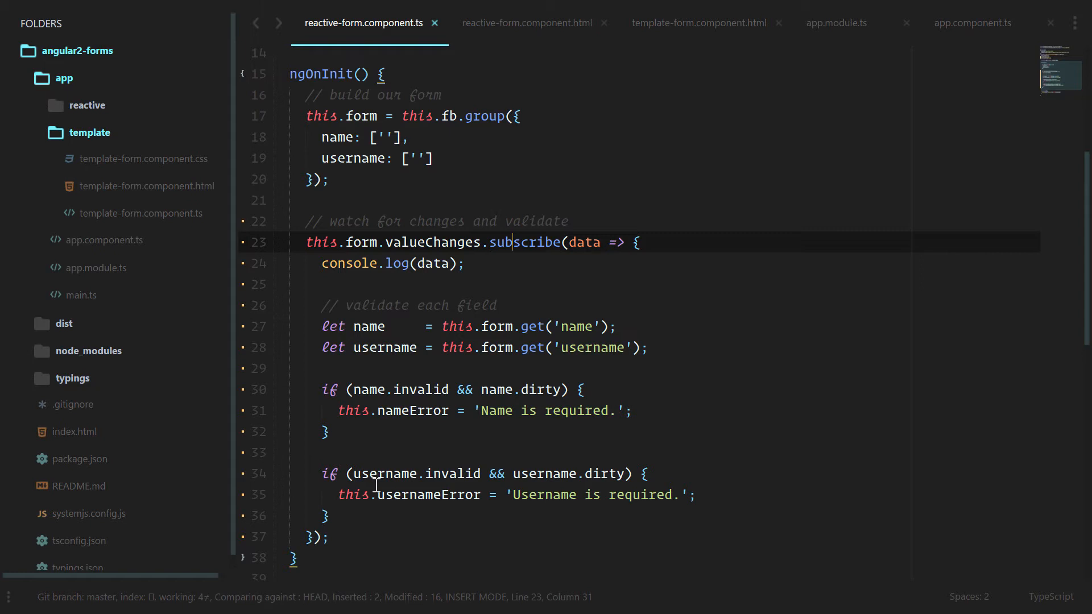
pyautogui.moveTo(380, 495)
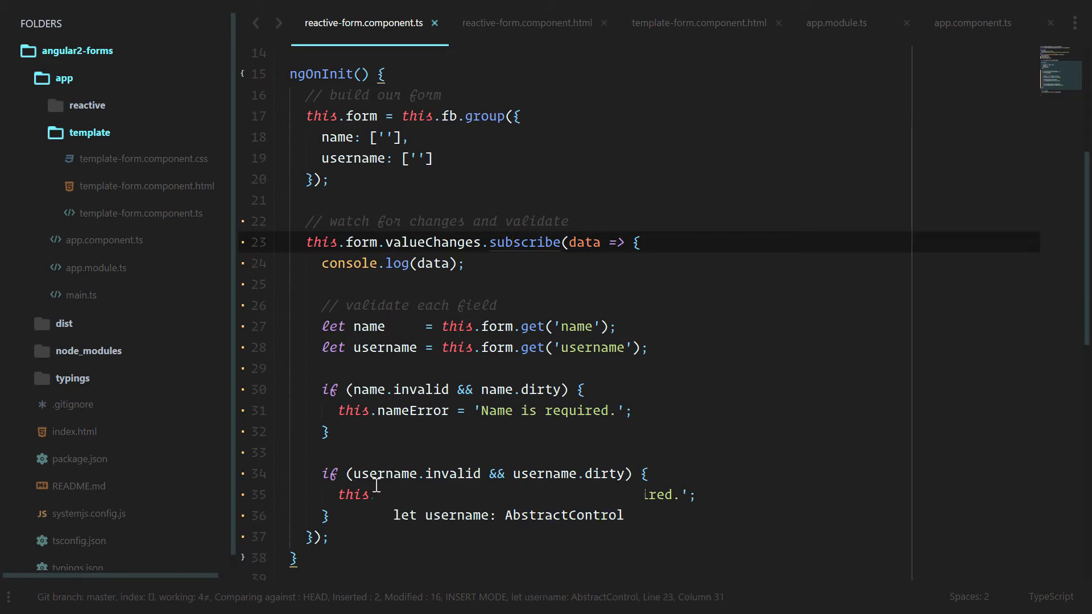